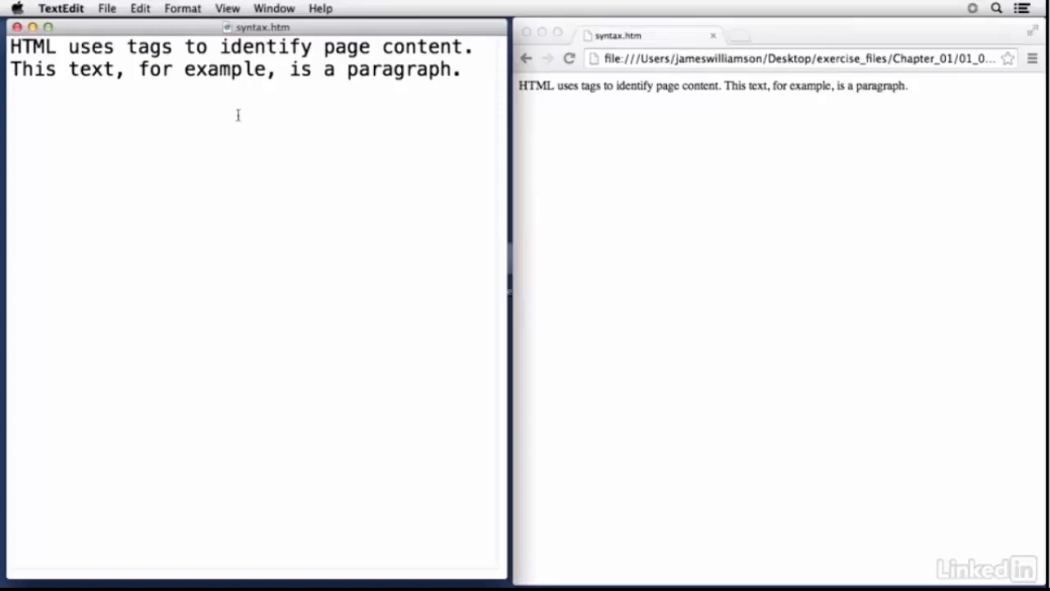
Insert an opening <p> tag before the word HTML at the start of the text.
left_click(663, 193)
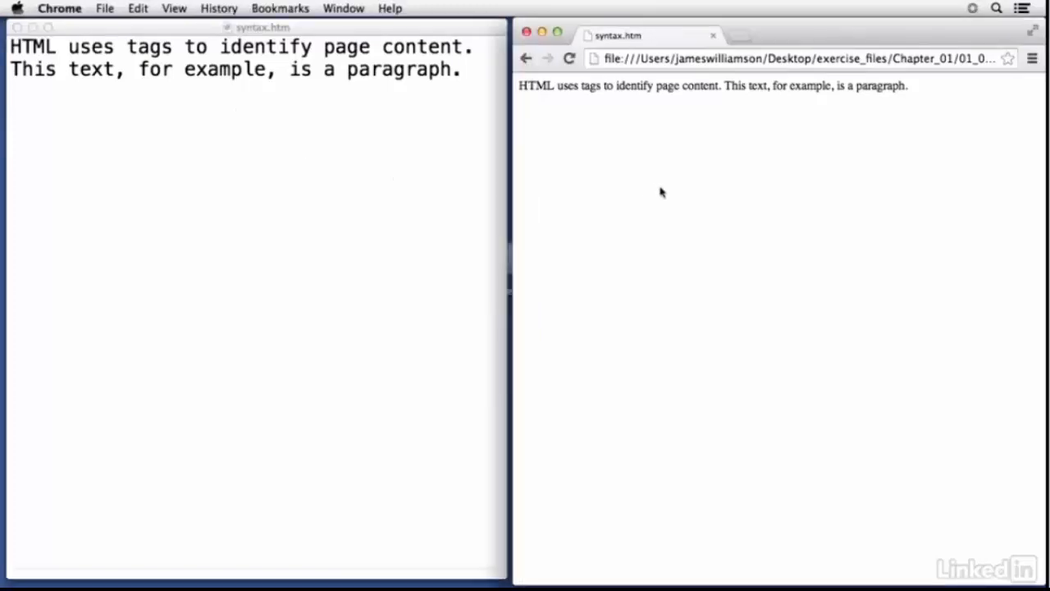
mouse_move(312, 184)
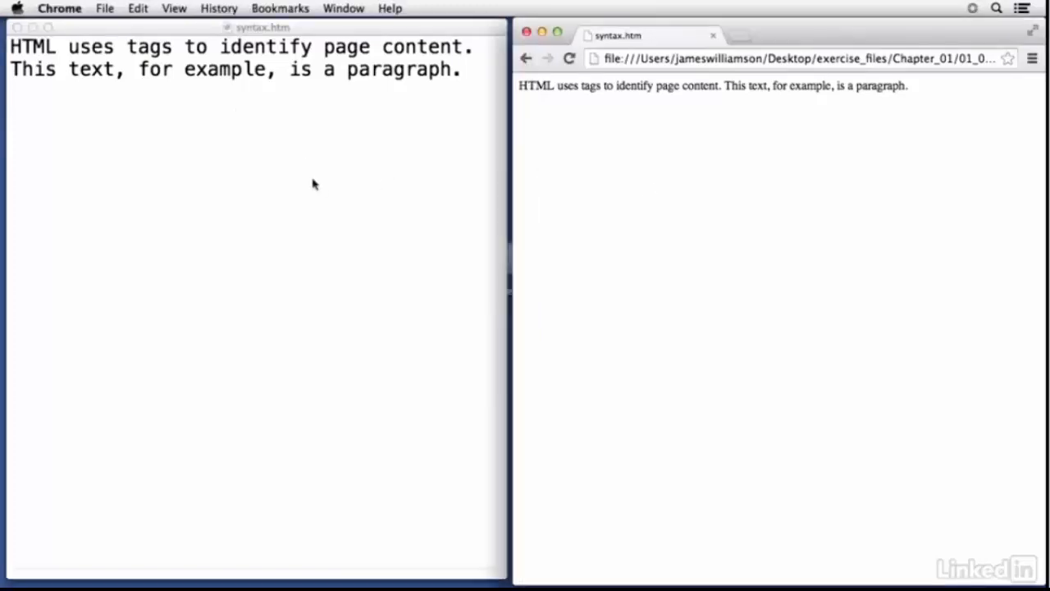
mouse_move(566, 236)
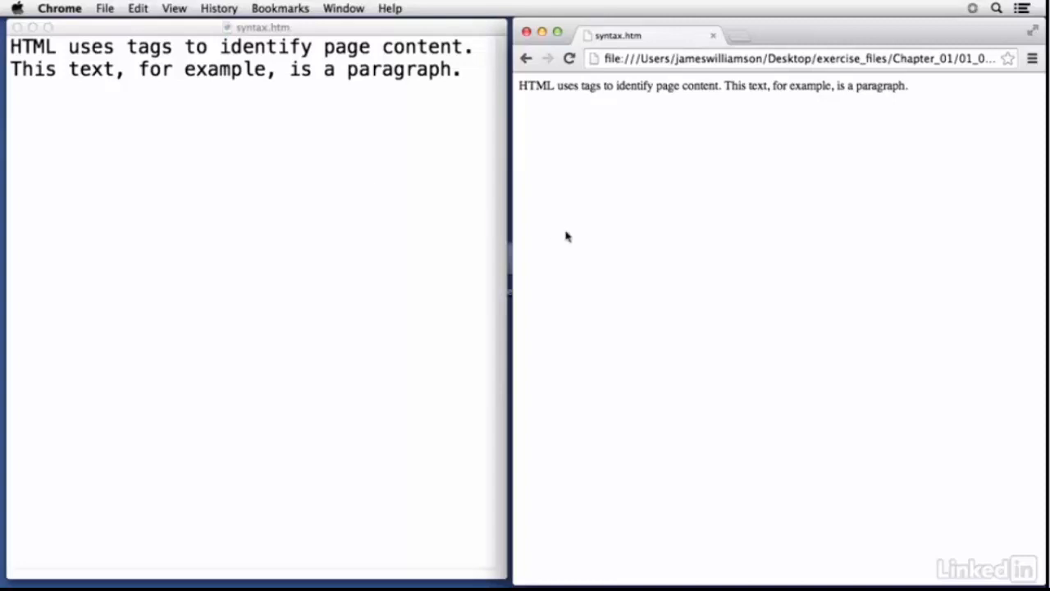
mouse_move(435, 233)
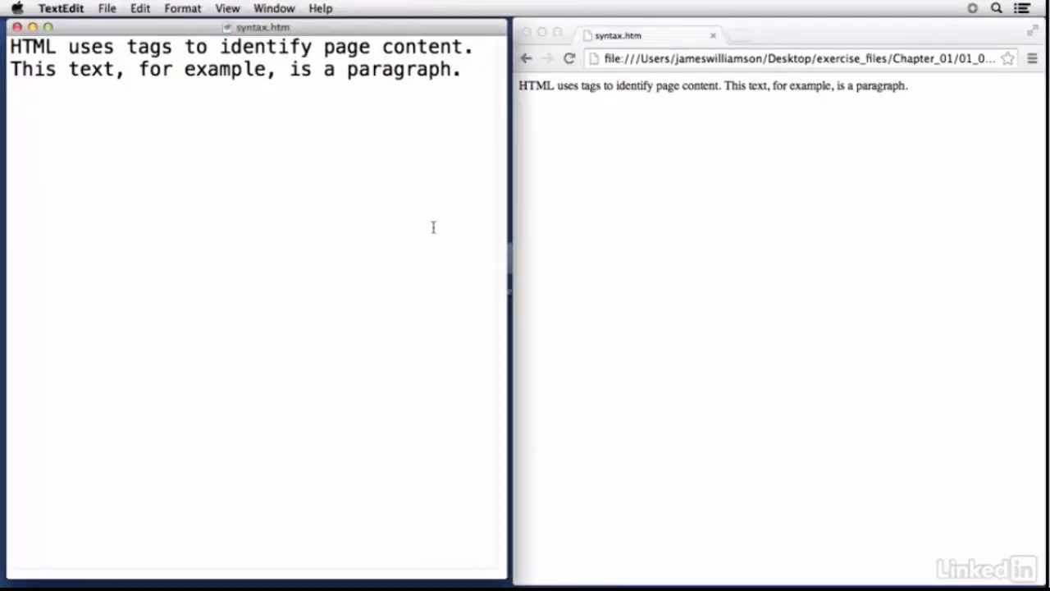
left_click(462, 69)
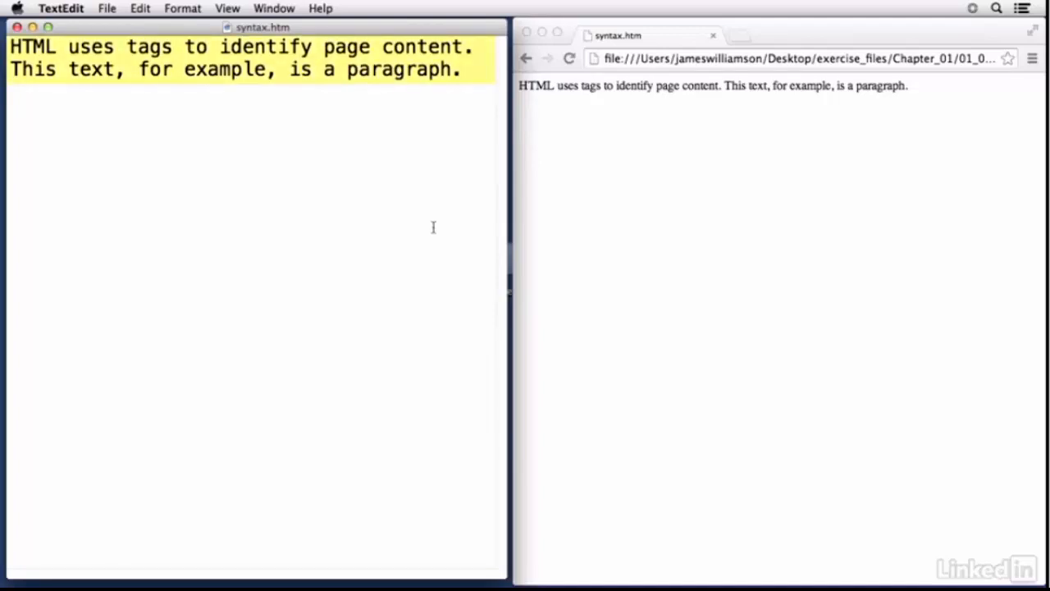
left_click(463, 69)
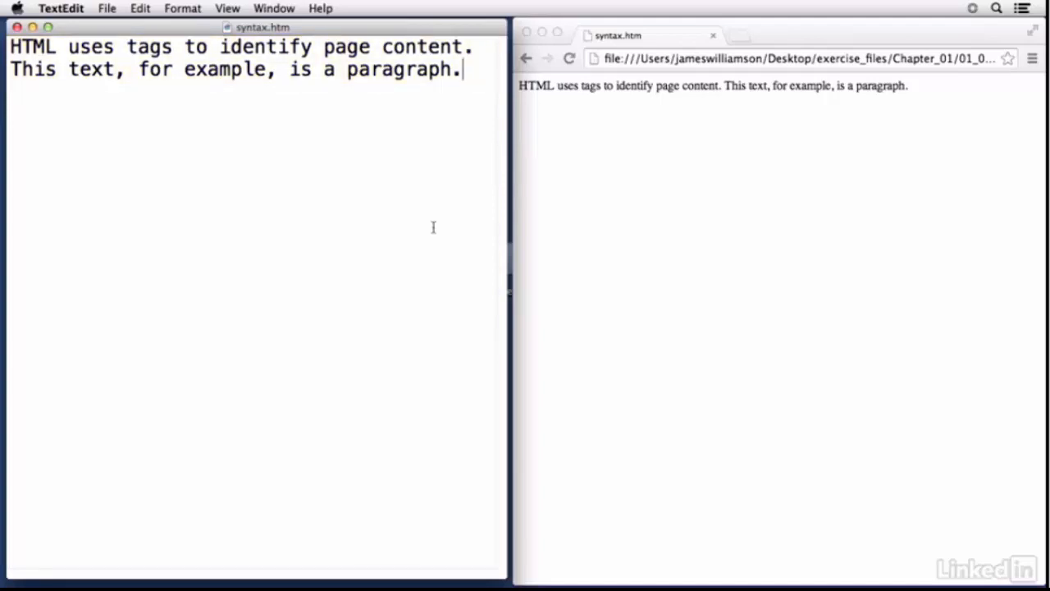
mouse_move(176, 121)
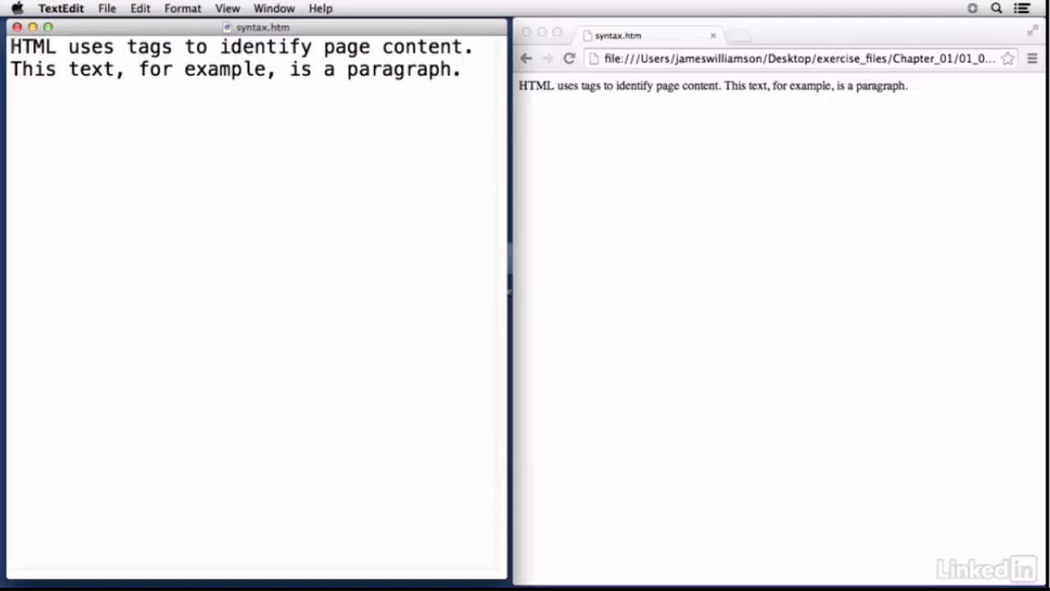
mouse_move(36, 214)
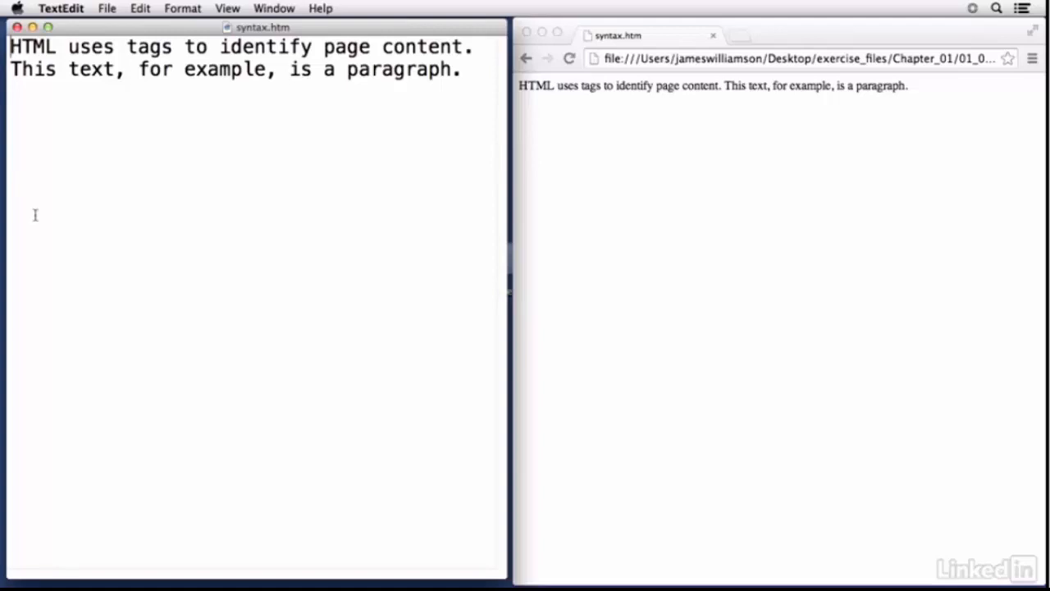
type("<")
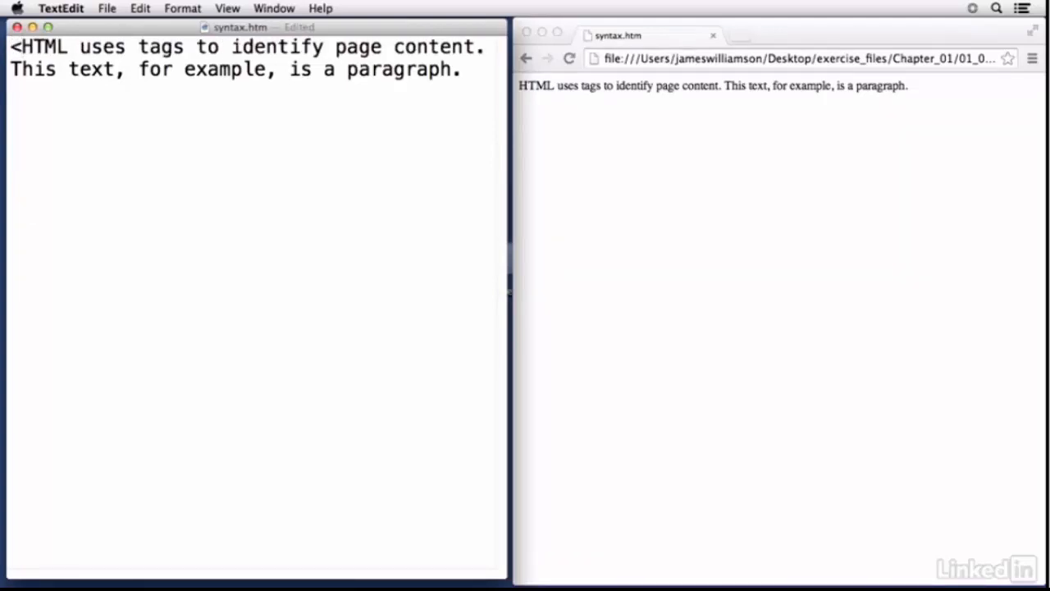
type("p")
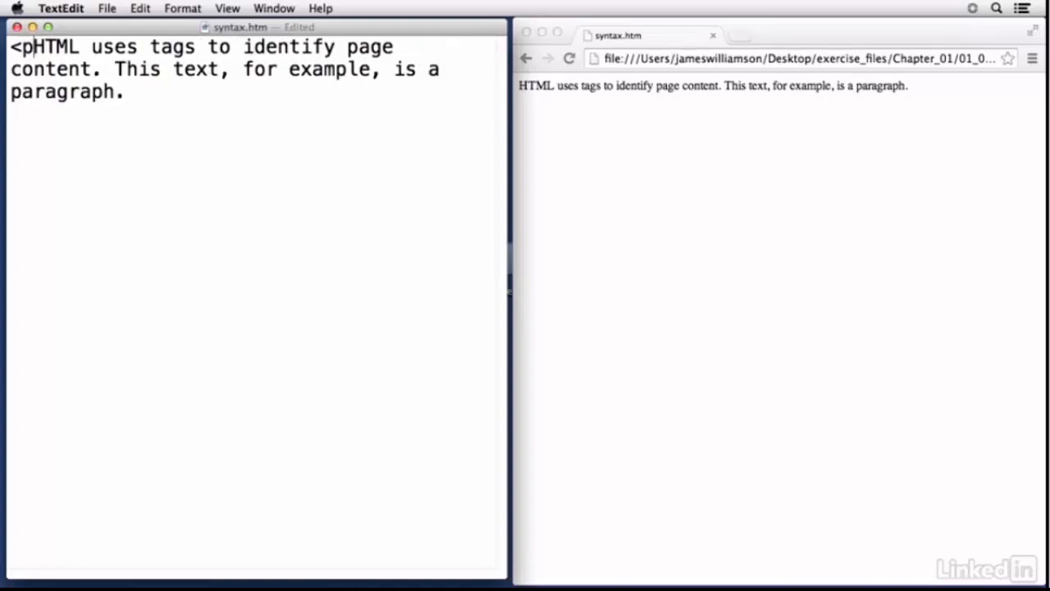
type(">")
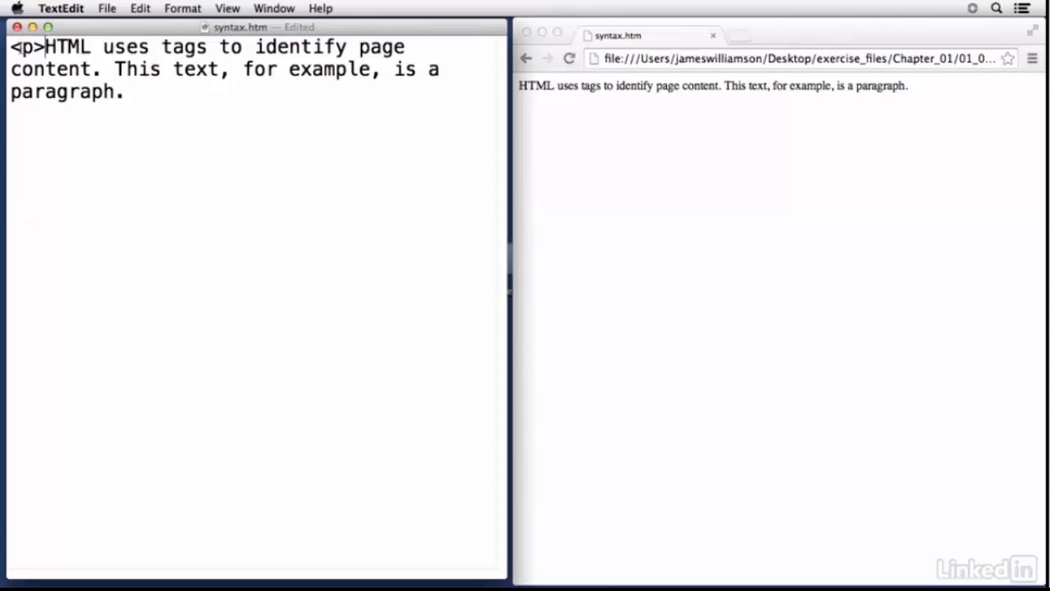
left_click(40, 46)
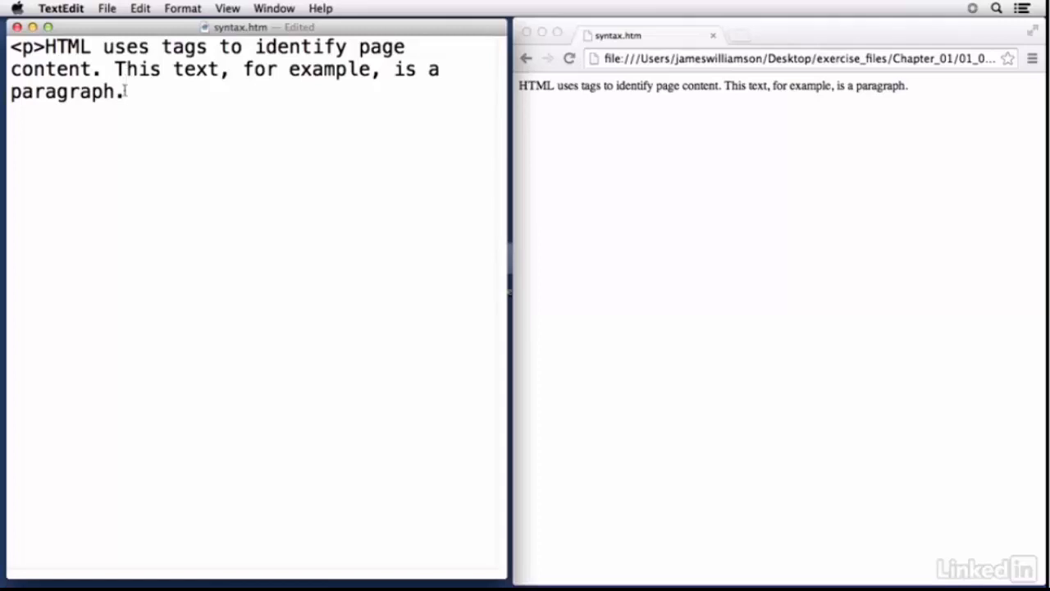
mouse_move(140, 98)
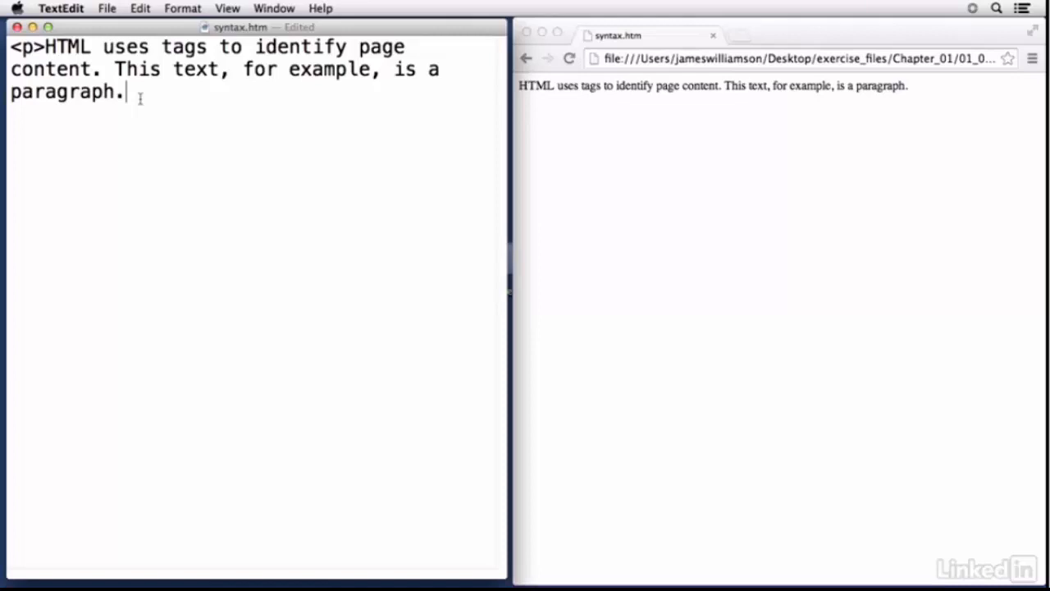
Add the closing </p> tag after the final period of the paragraph.
type("<")
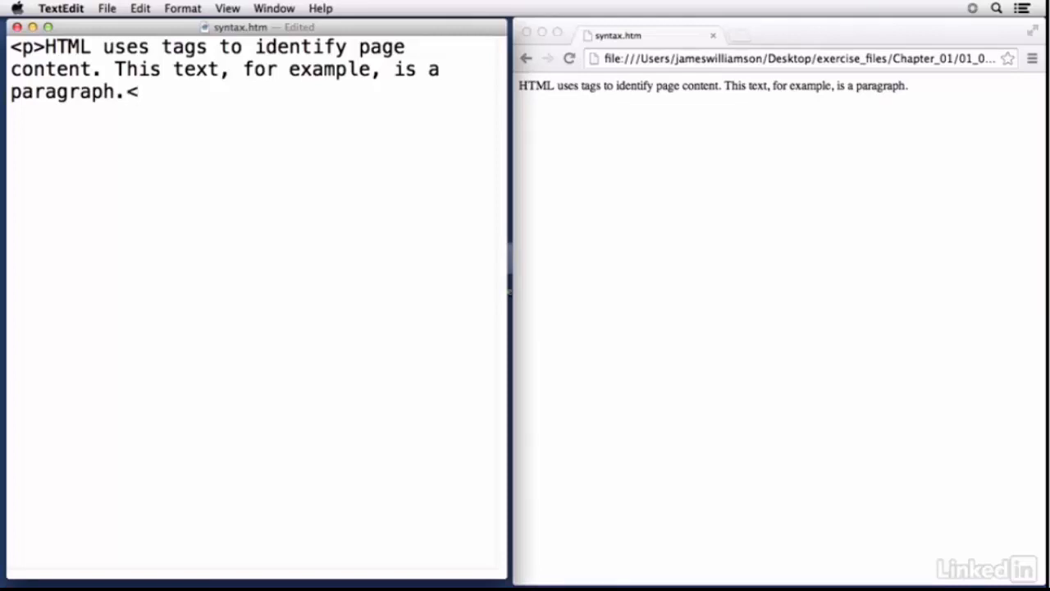
type("/")
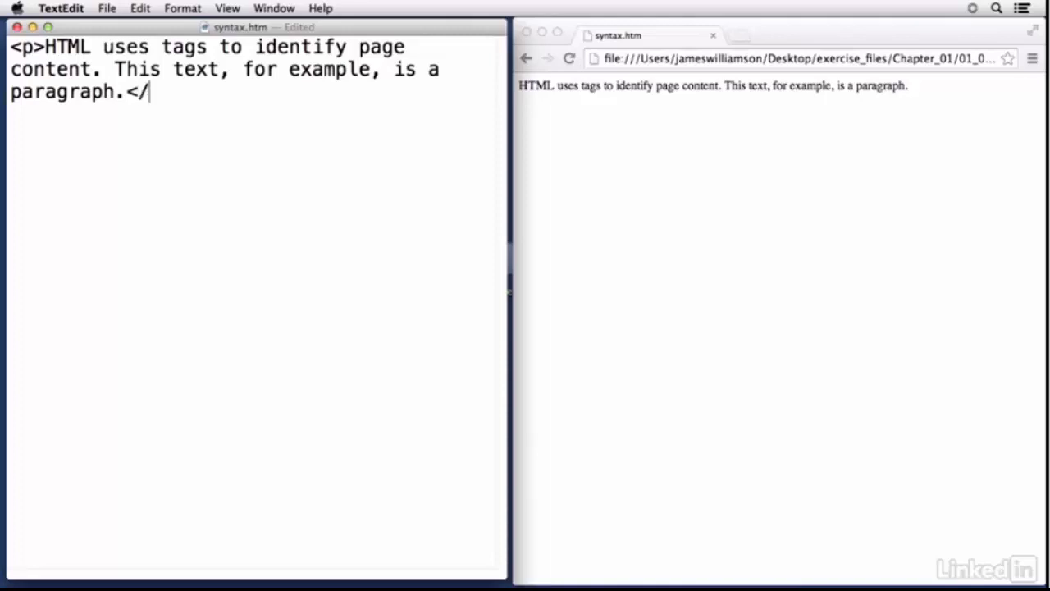
type("p")
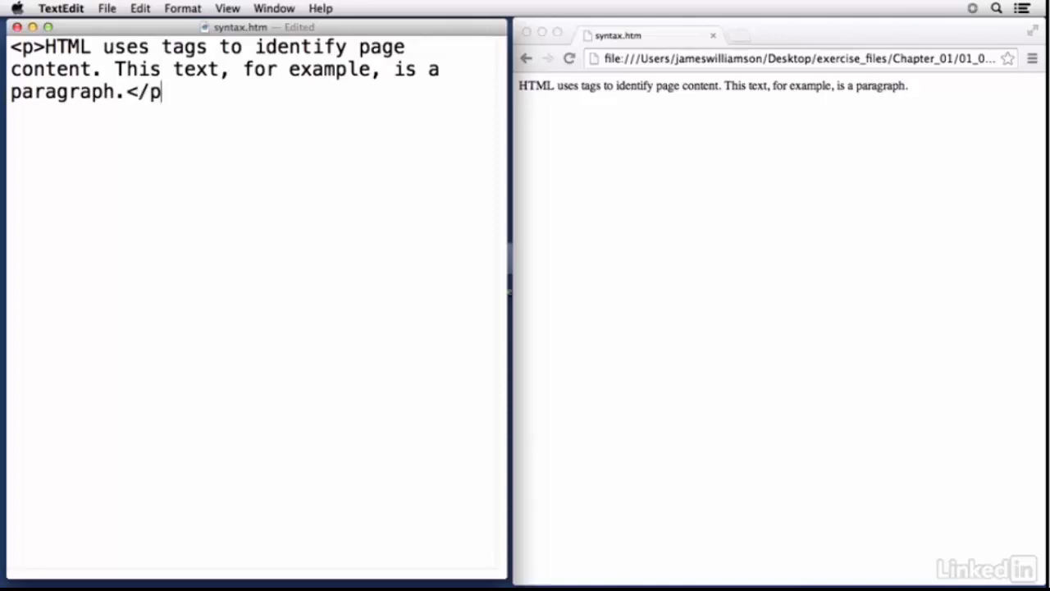
type(">")
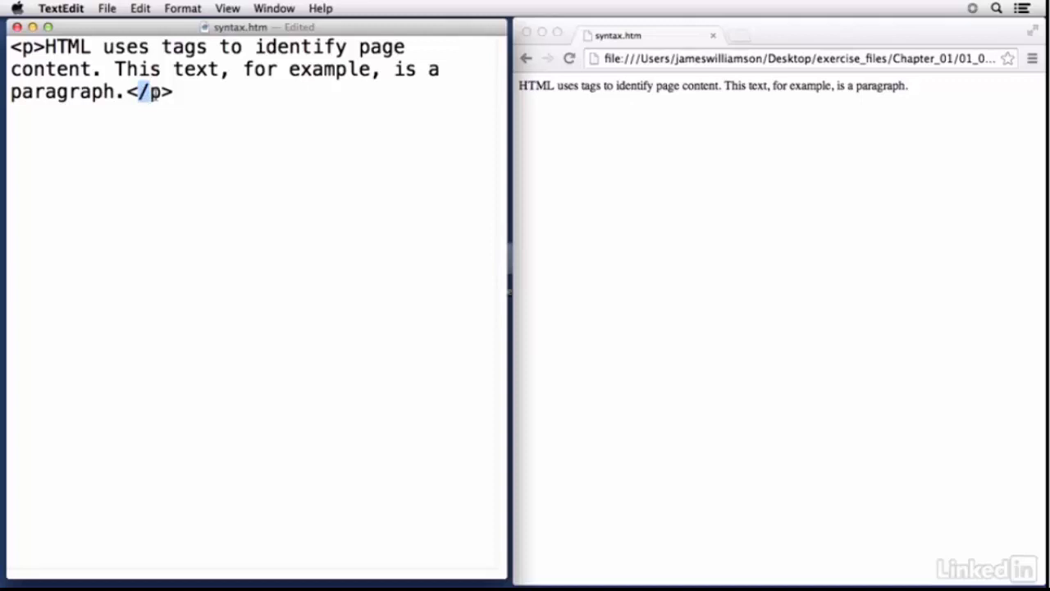
mouse_move(151, 118)
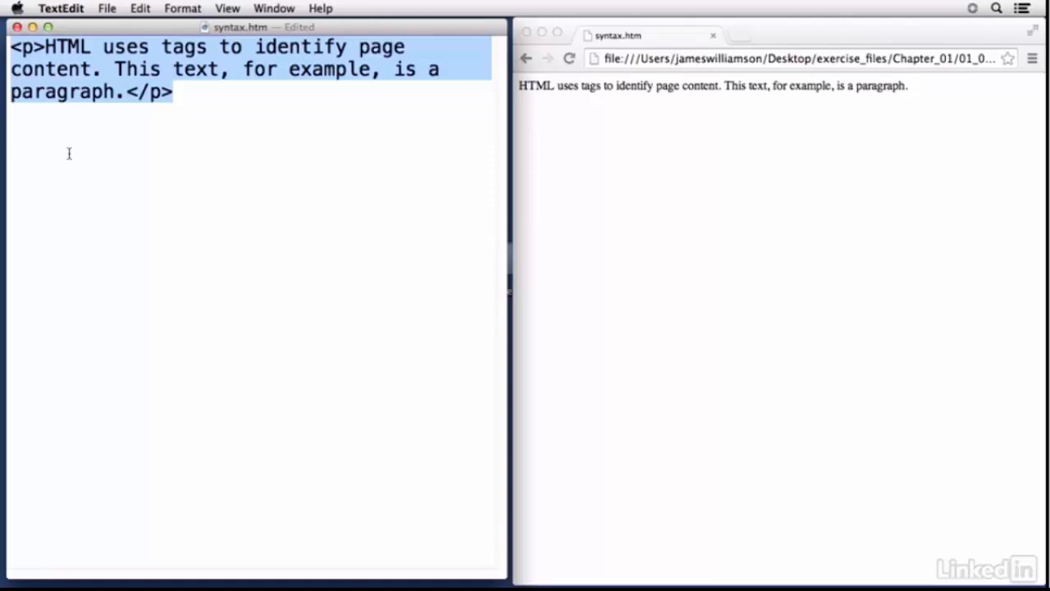
Place the insertion point inside the opening <p> tag, ready for an attribute.
left_click(46, 46)
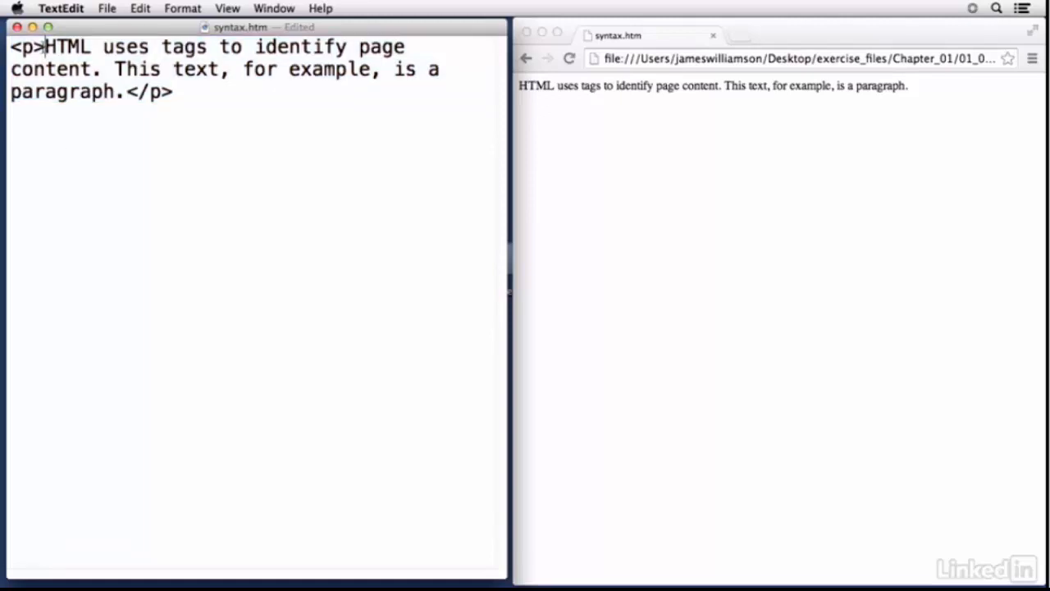
left_click(47, 92)
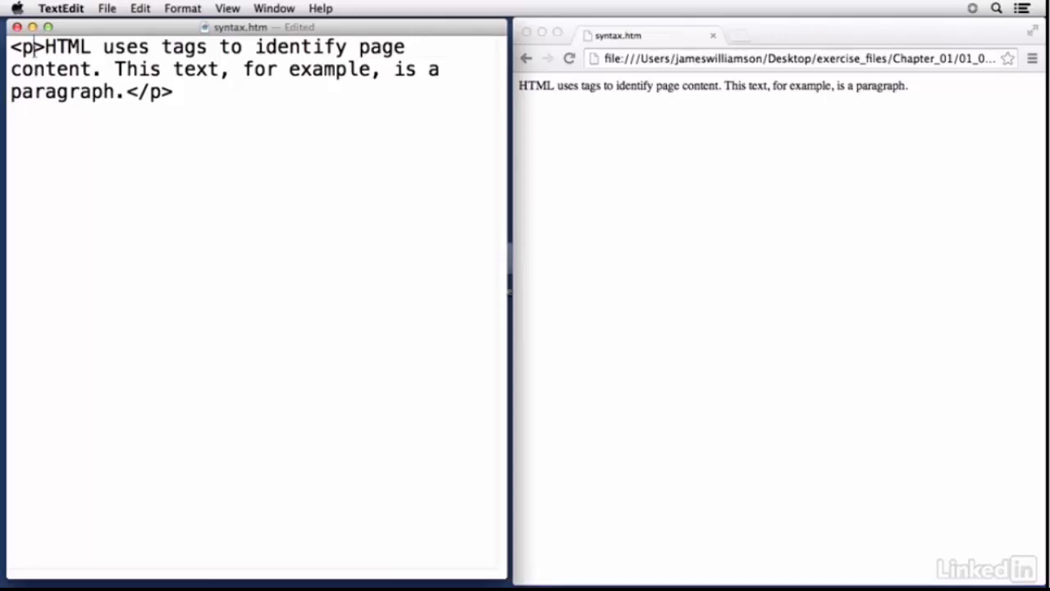
mouse_move(72, 193)
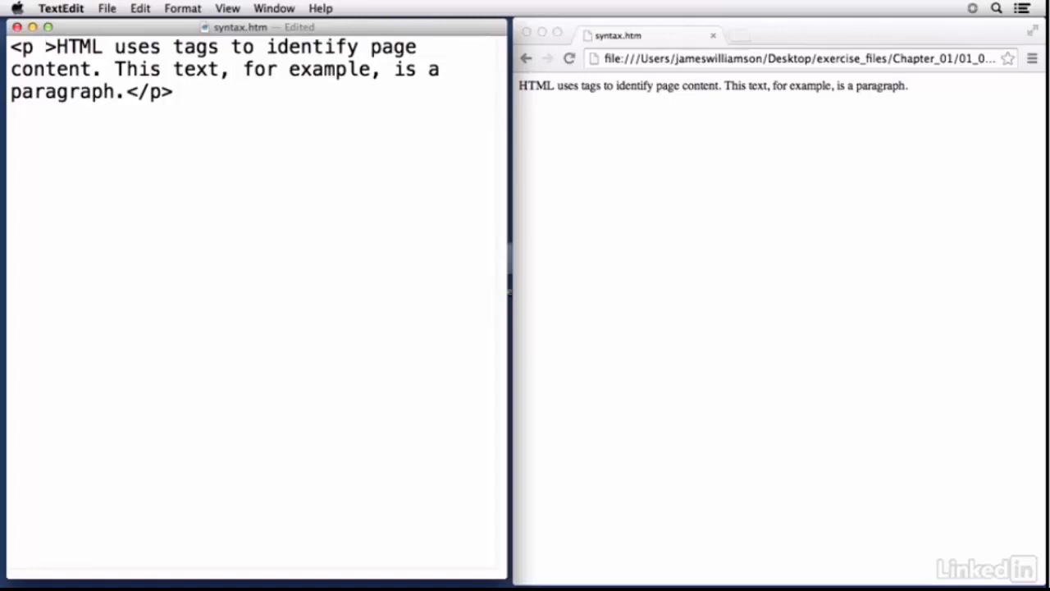
mouse_move(70, 195)
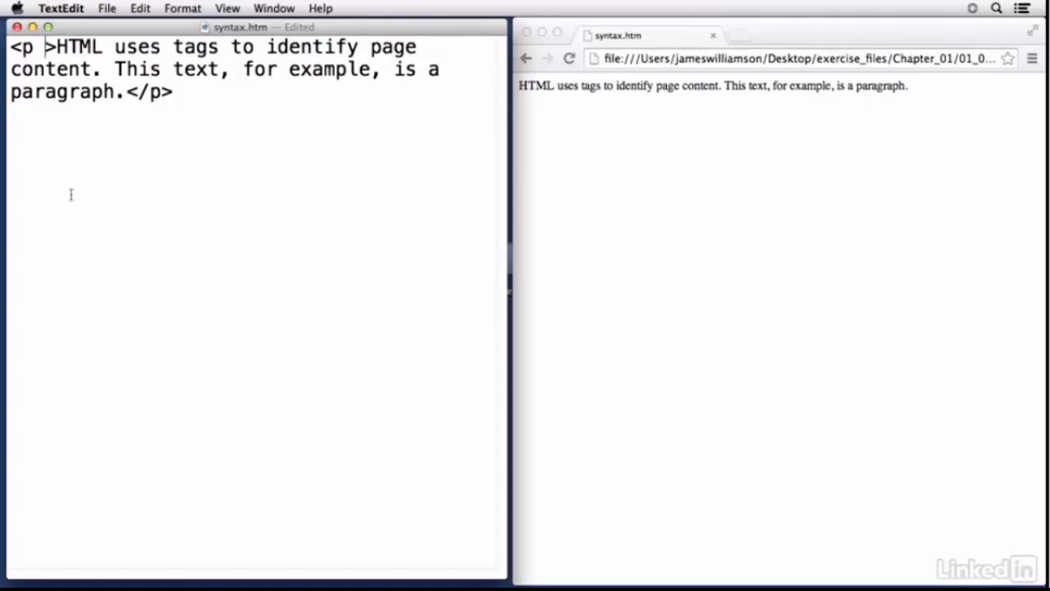
Add lang="en" to the opening tag, then select the attribute to remove it again.
type("la")
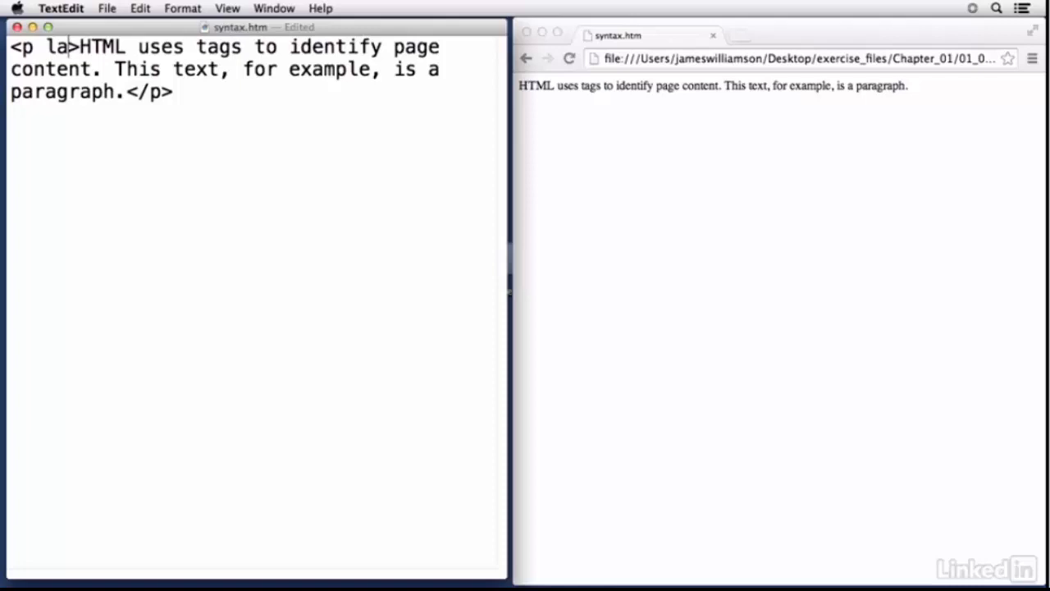
type("ng")
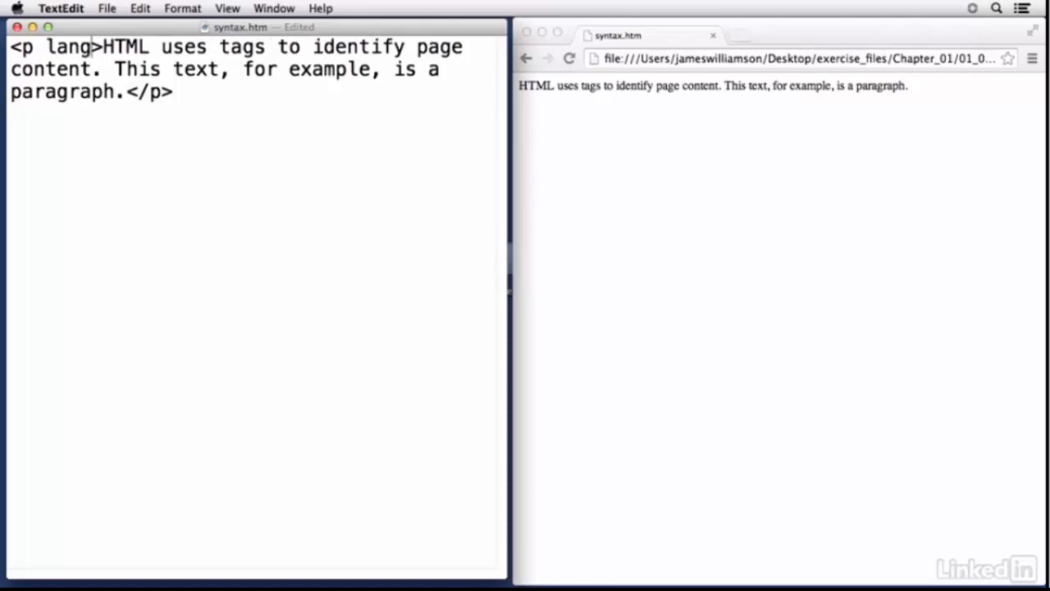
type("=")
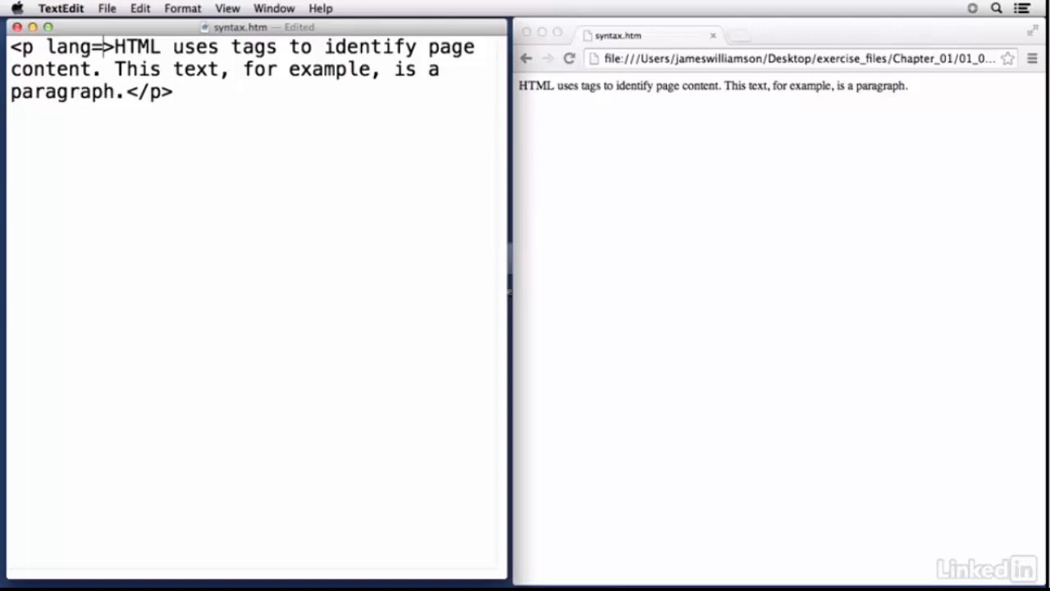
type("\"")
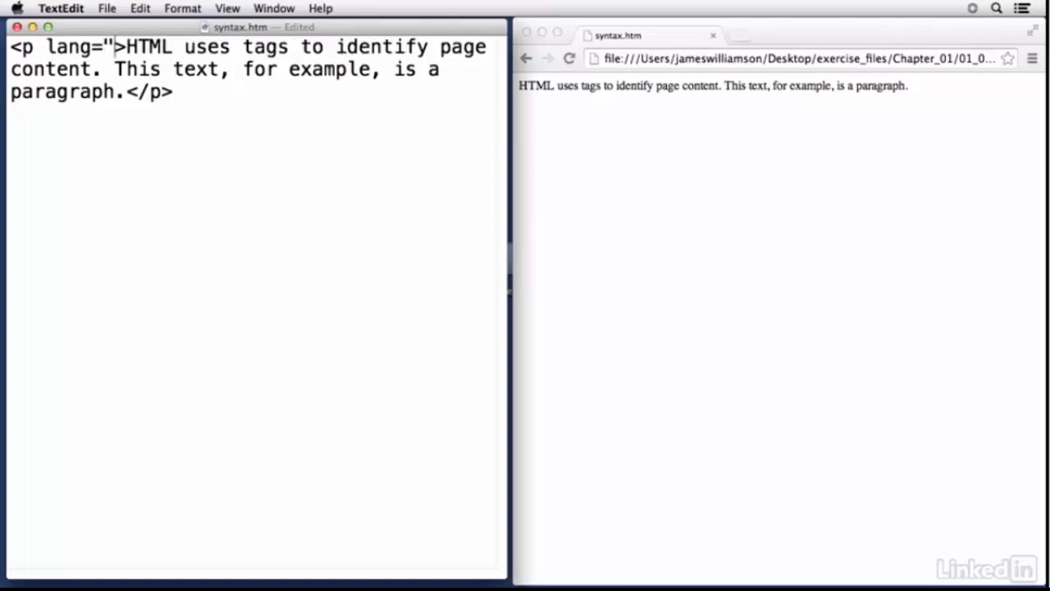
type("en")
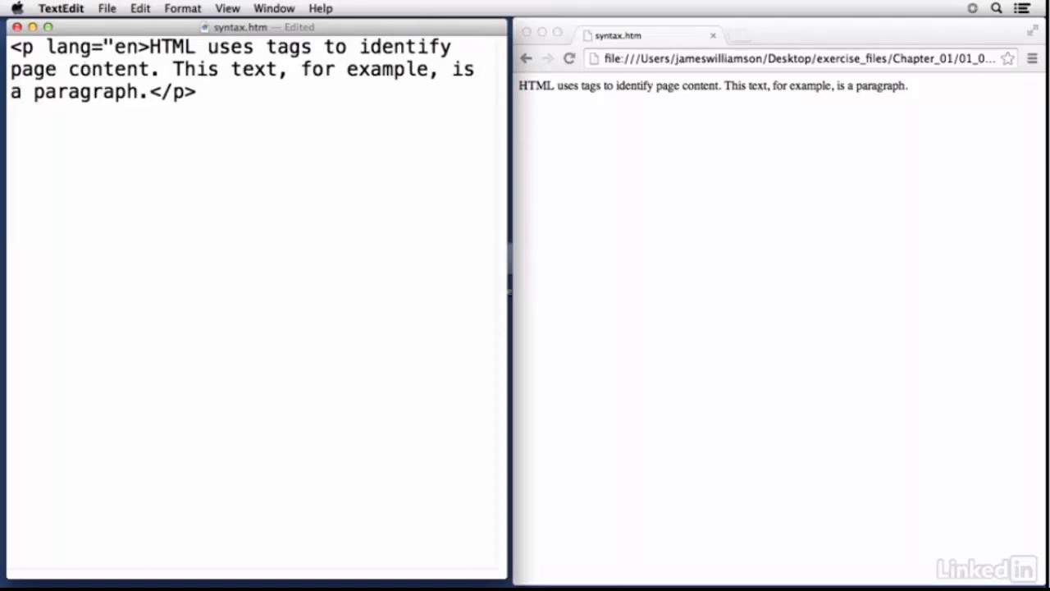
type("\"")
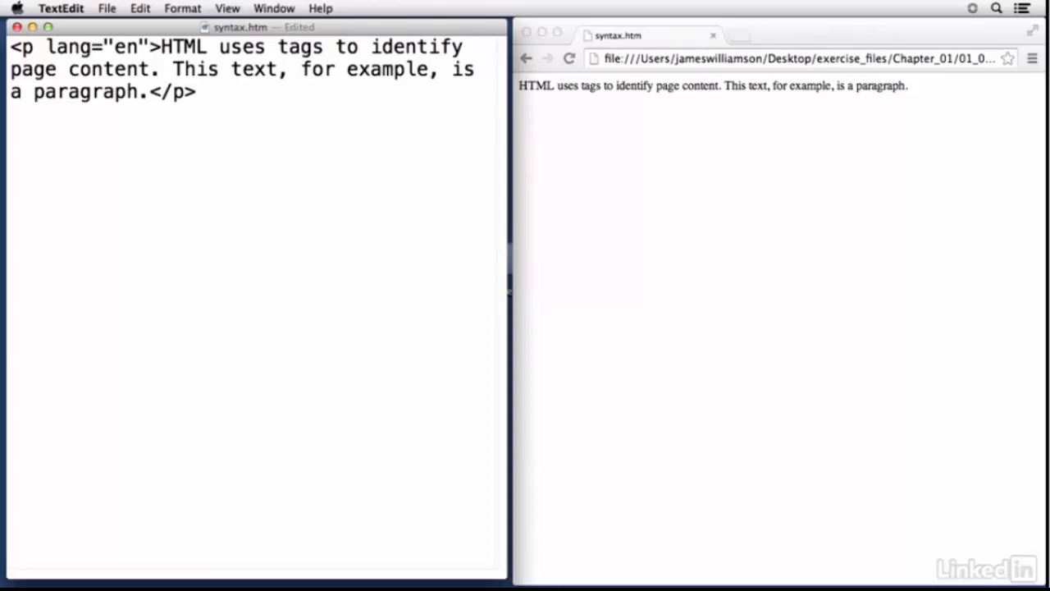
mouse_move(71, 197)
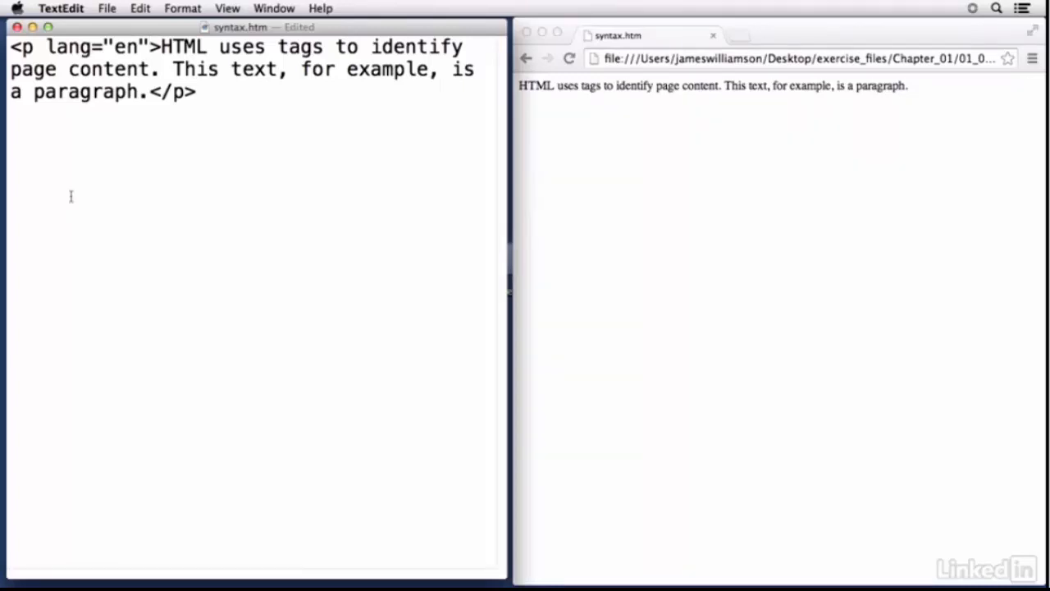
mouse_move(76, 206)
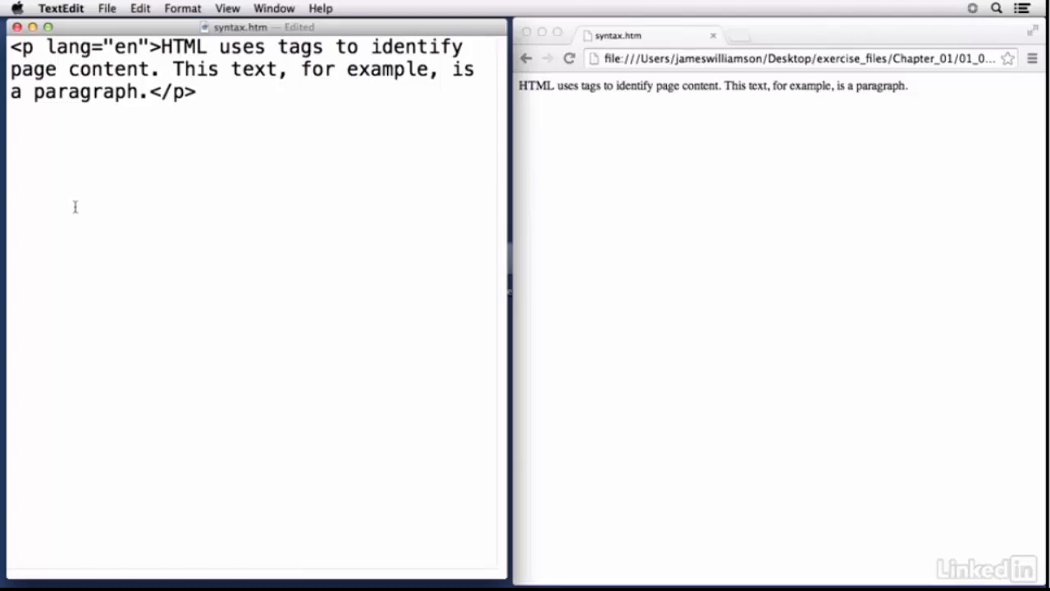
double_click(69, 46)
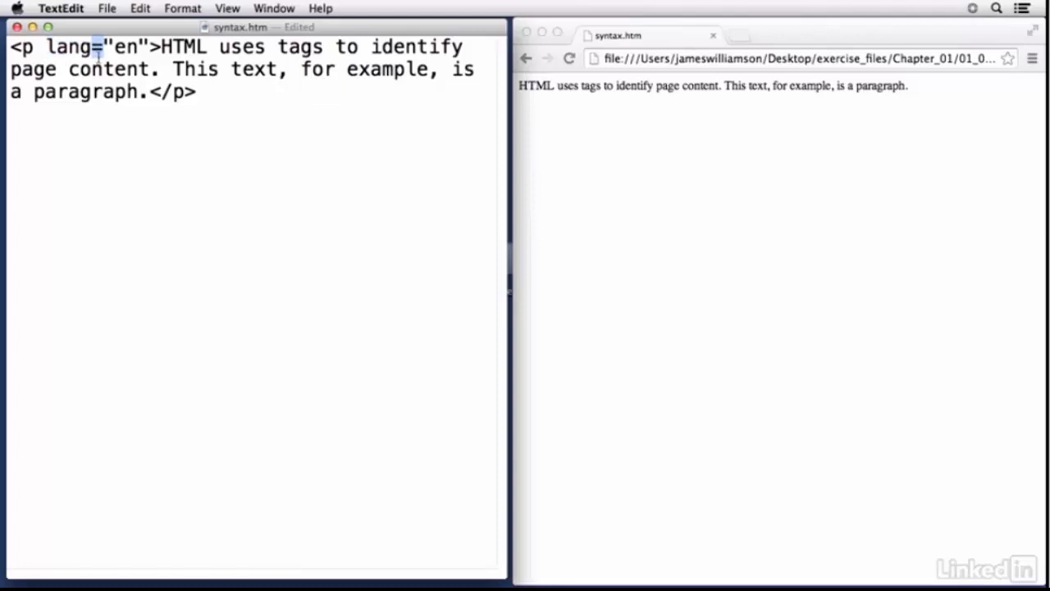
double_click(125, 46)
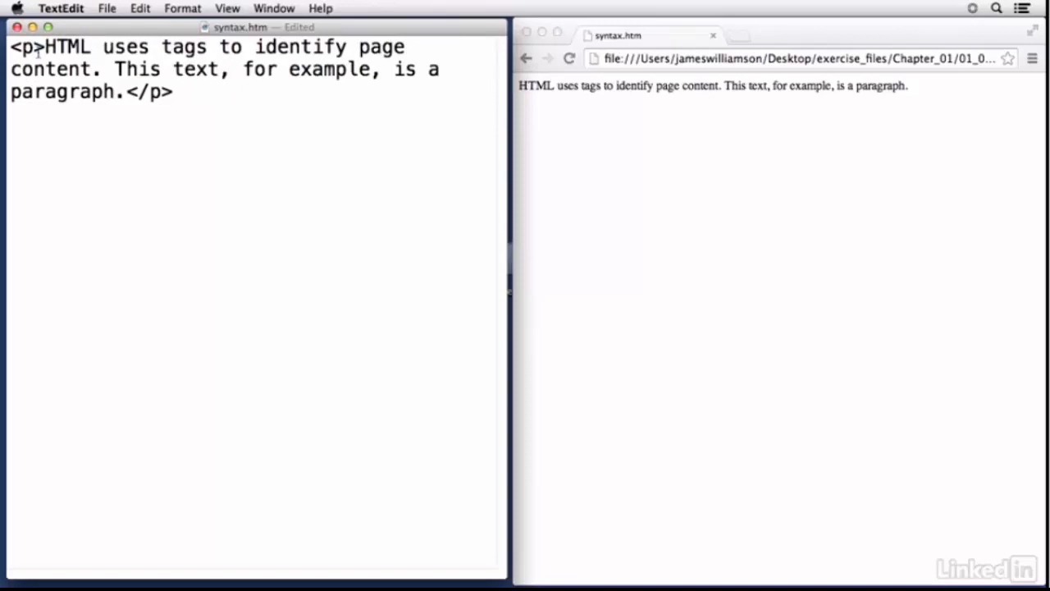
Save syntax.htm with the plain <p> tags and return to the source document.
key("cmd+s")
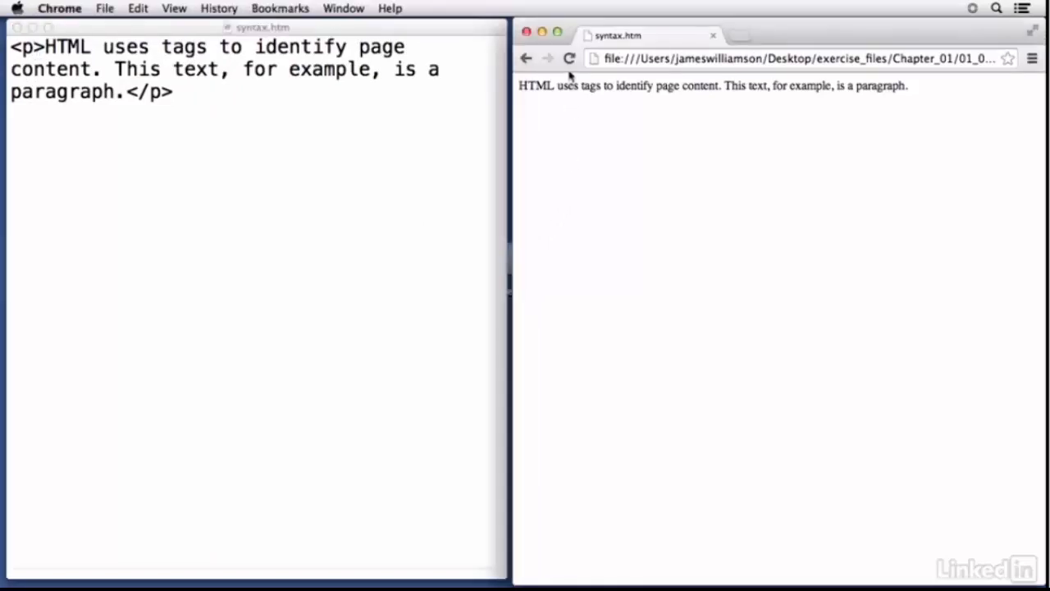
mouse_move(573, 145)
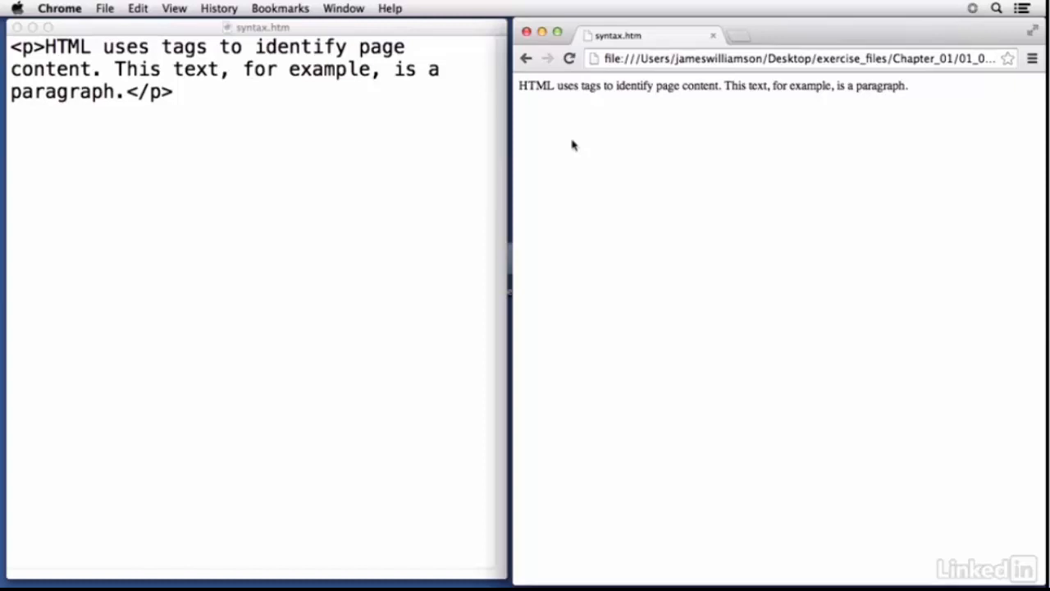
left_click(263, 147)
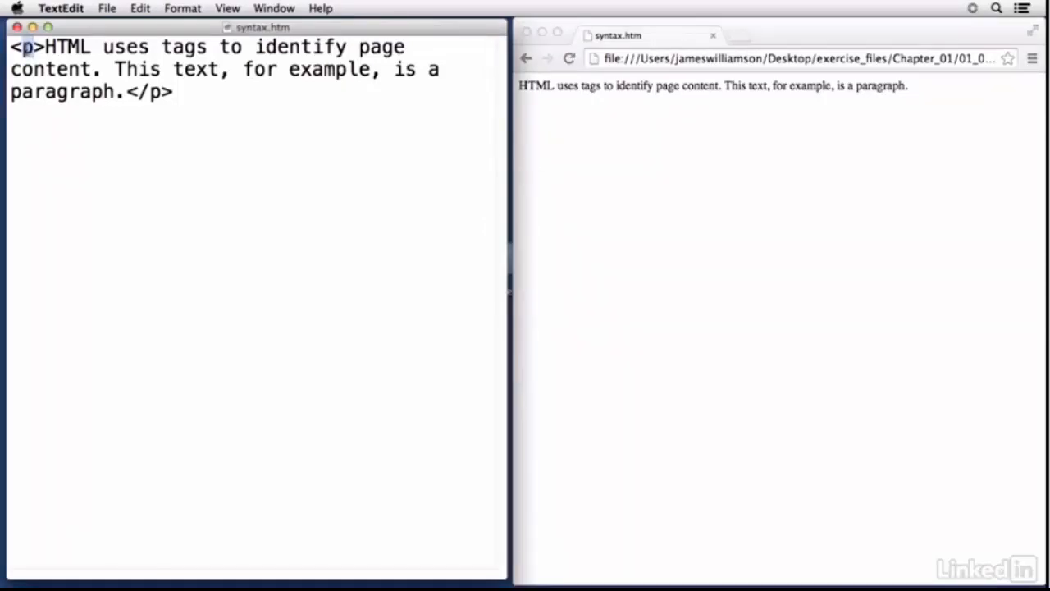
Replace both p tags with h1 so the text becomes a heading.
type("h1")
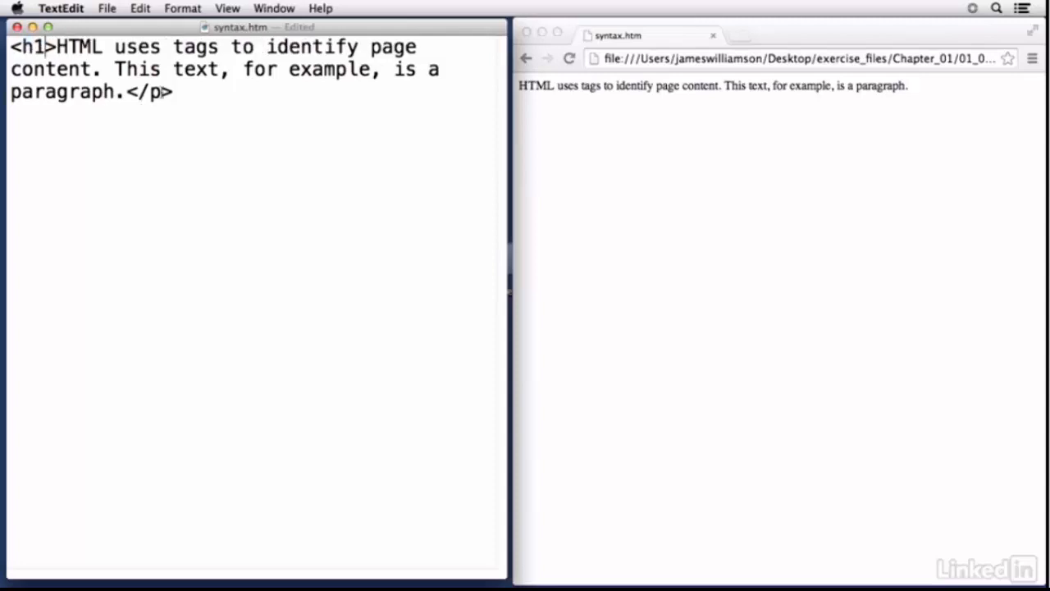
type("h")
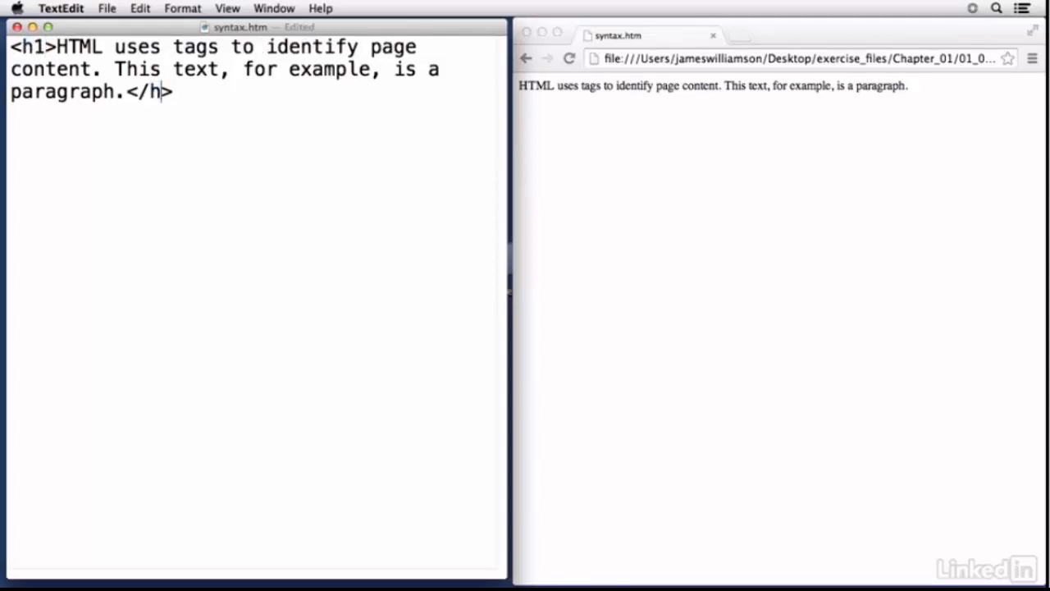
type("1")
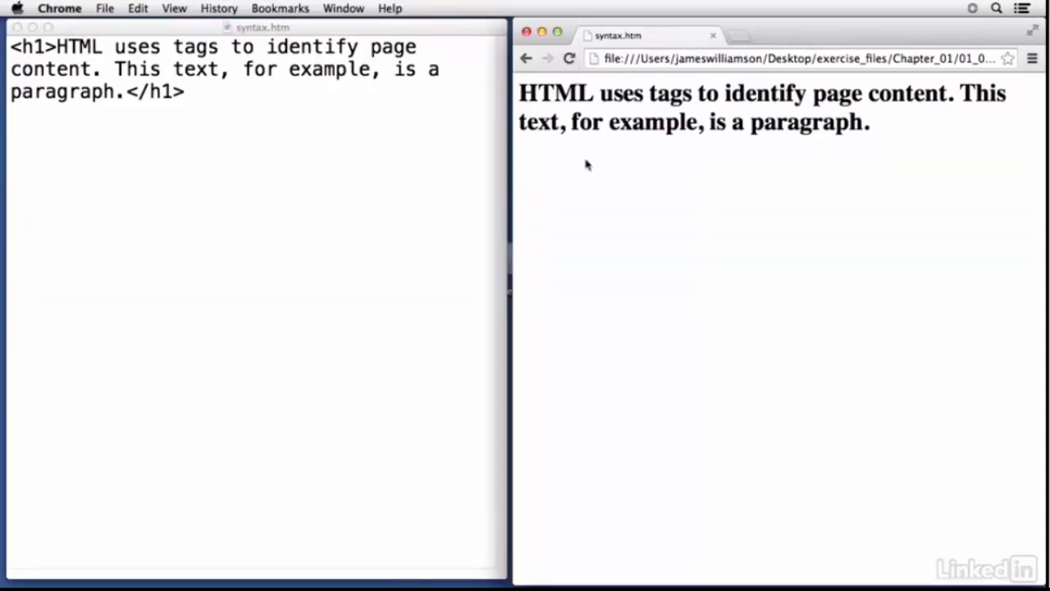
mouse_move(3, 164)
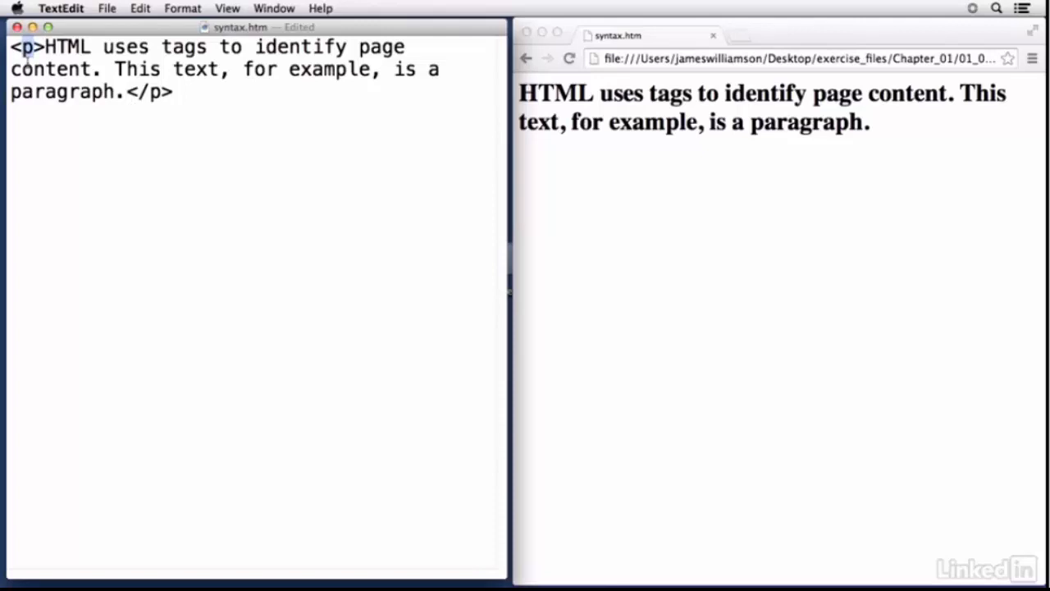
mouse_move(123, 109)
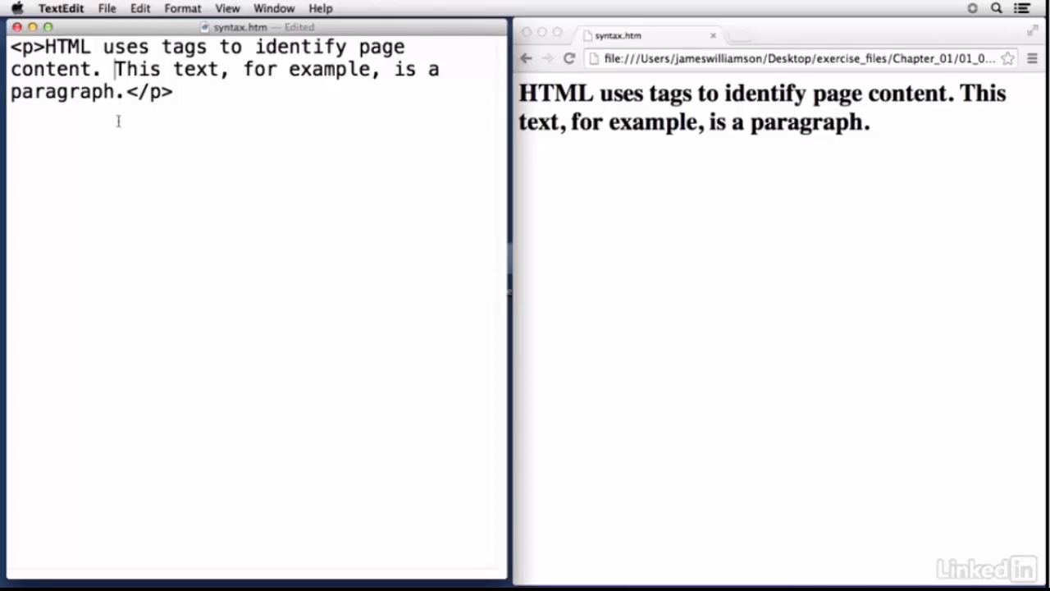
Wrap the sentence starting 'This text' in <em> and </em> tags and save.
type("<em")
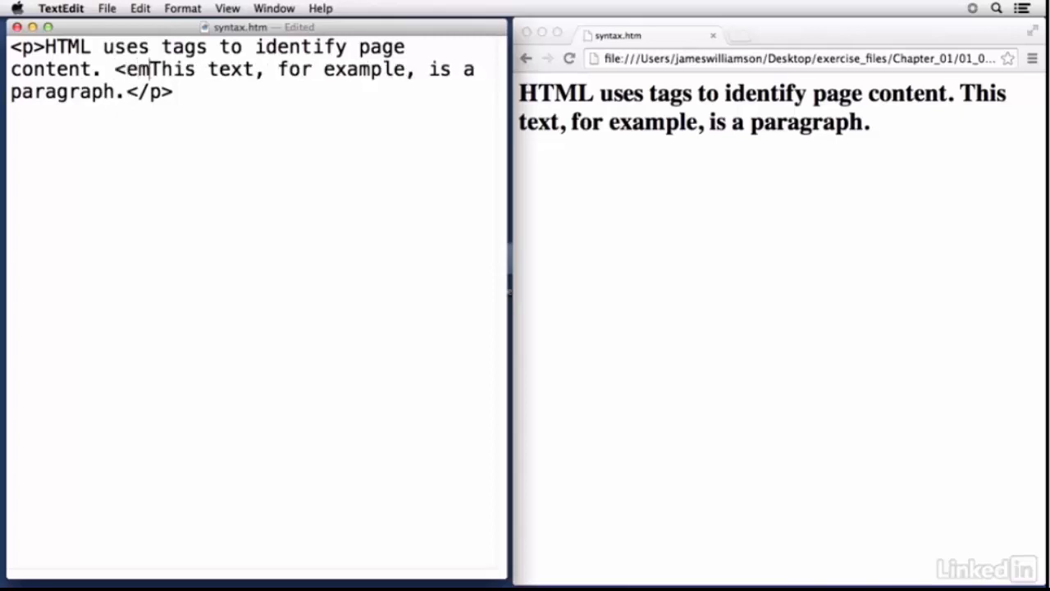
type(">")
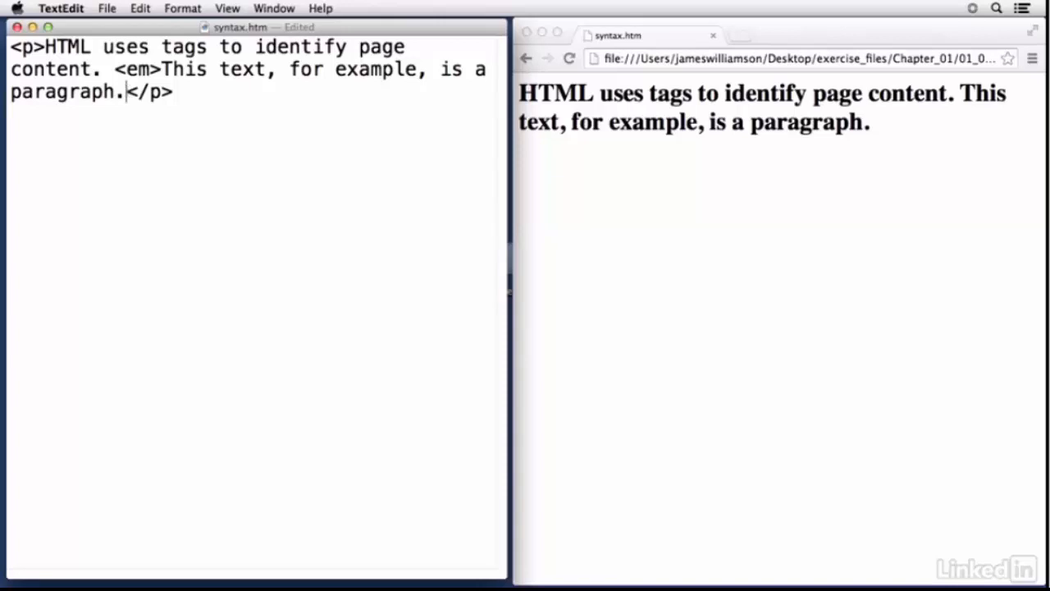
type("</e</")
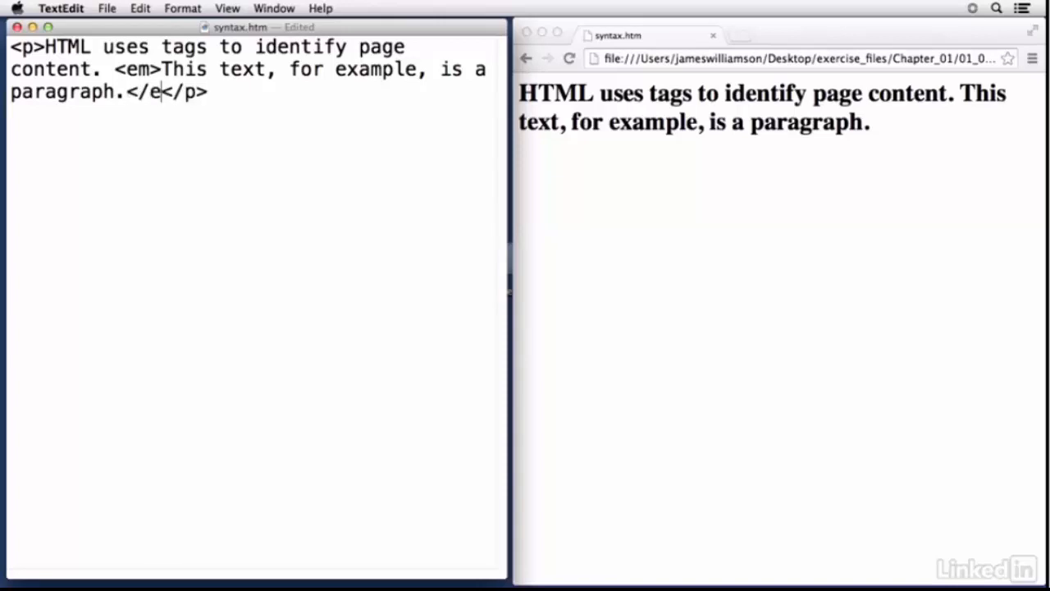
type("m>")
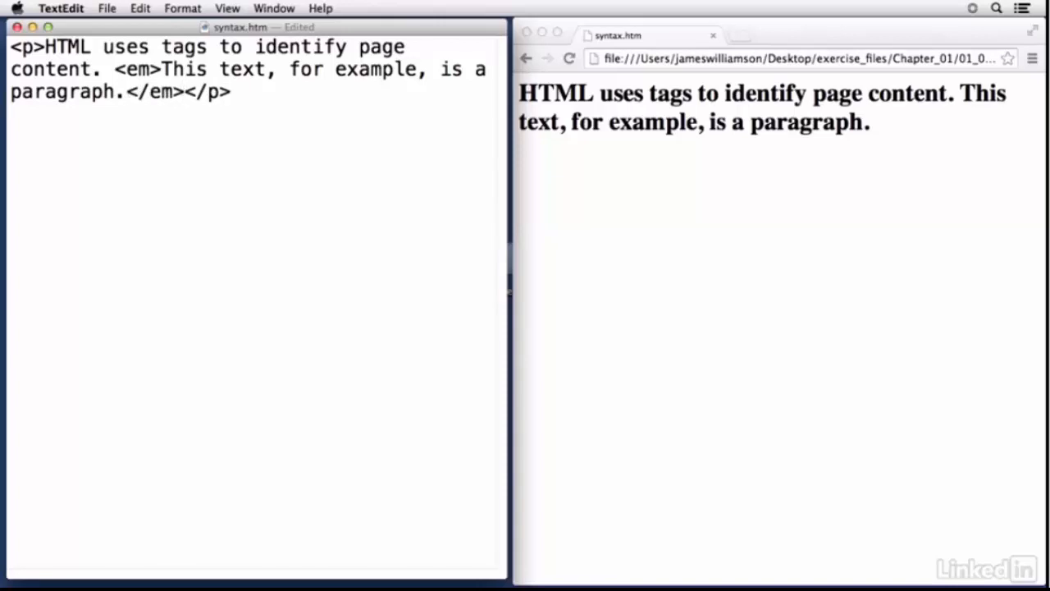
mouse_move(184, 99)
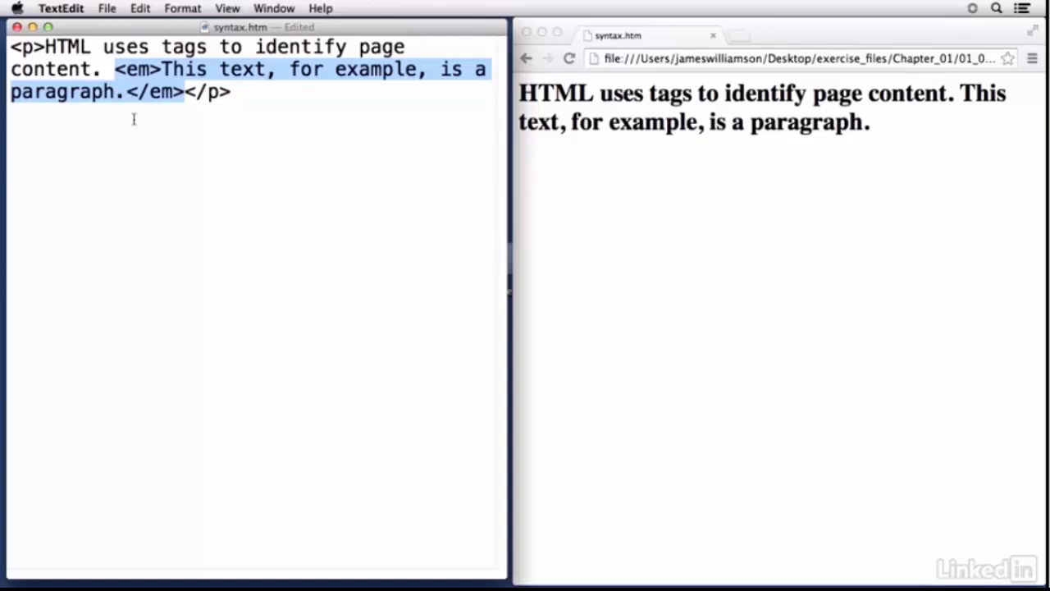
key("cmd+s")
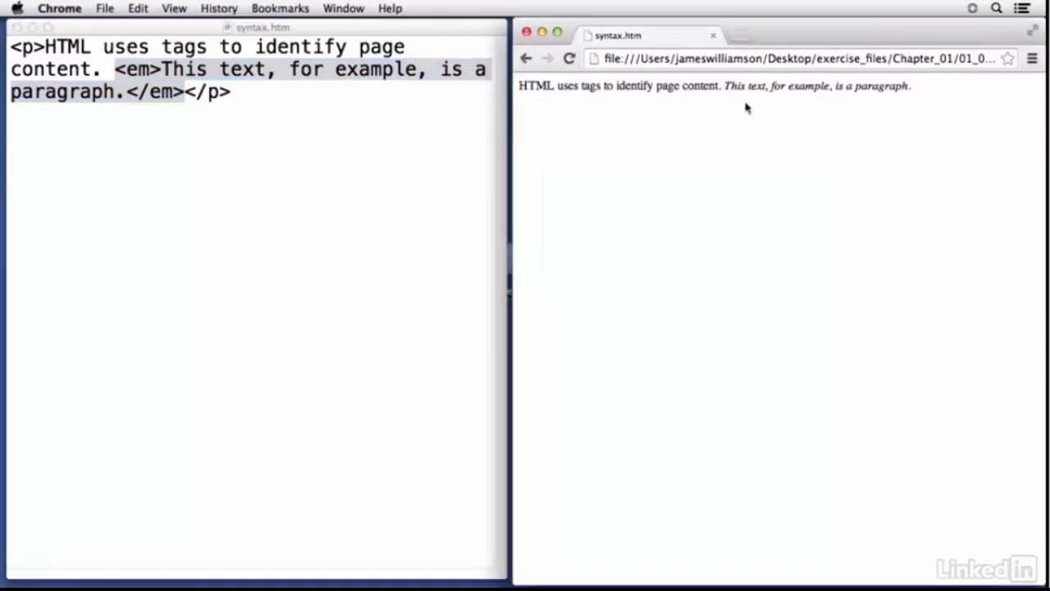
mouse_move(890, 91)
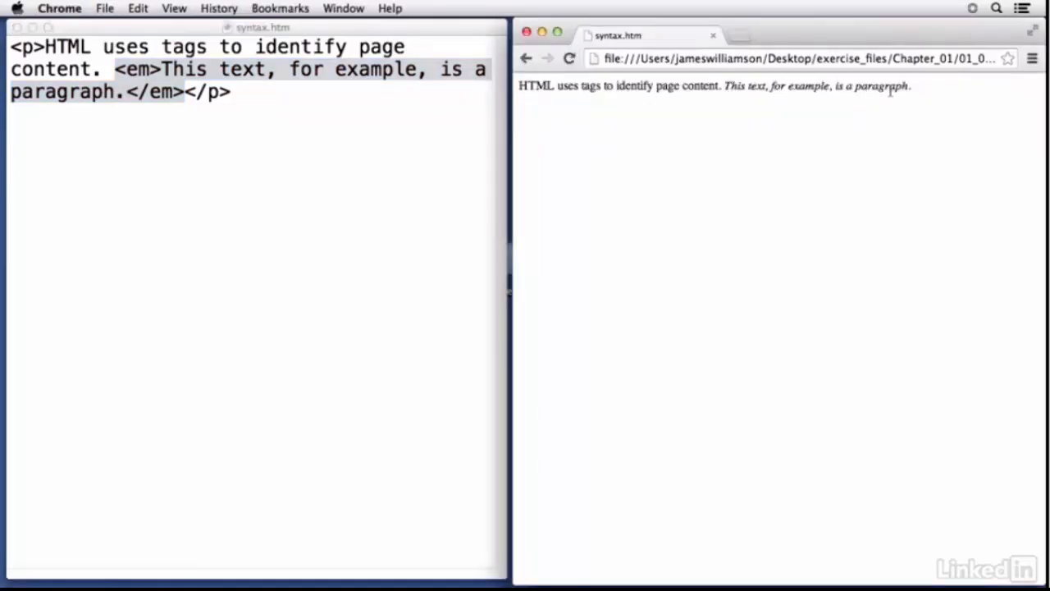
mouse_move(207, 145)
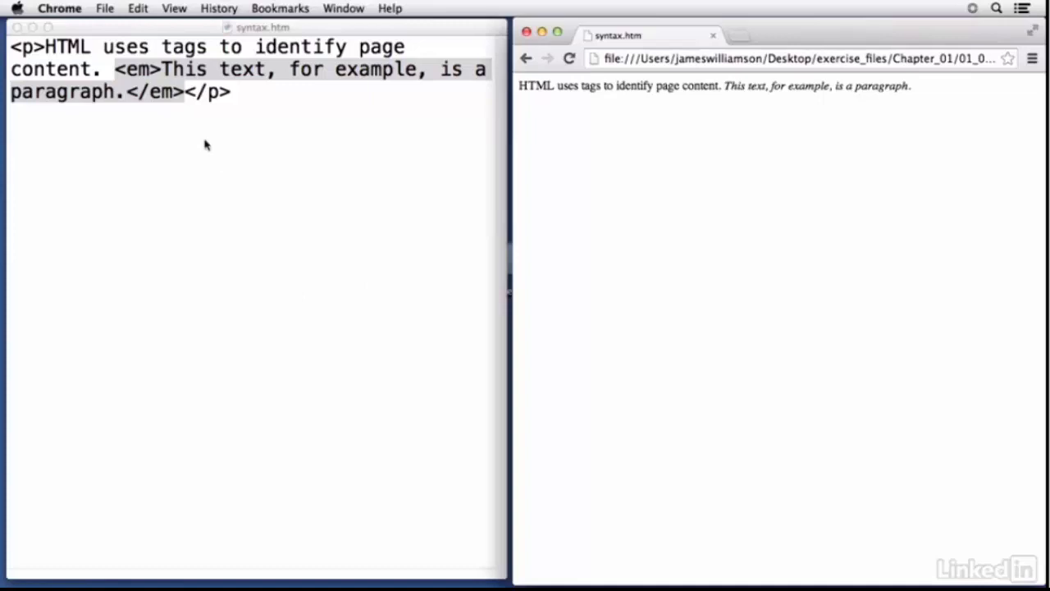
Return to the source and place the insertion point before the word paragraph.
left_click(205, 140)
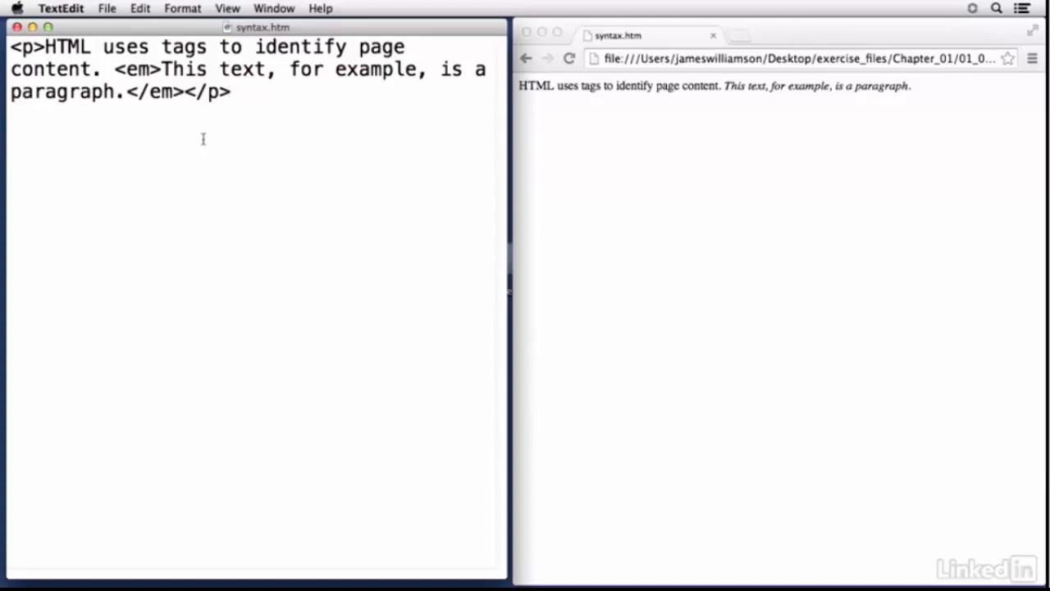
left_click(232, 91)
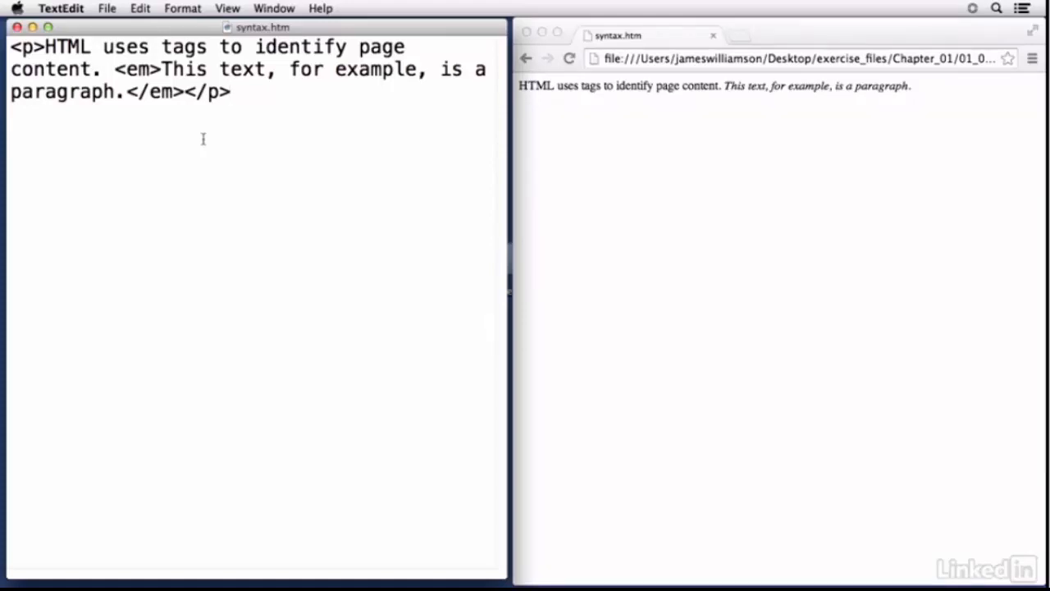
left_click(233, 92)
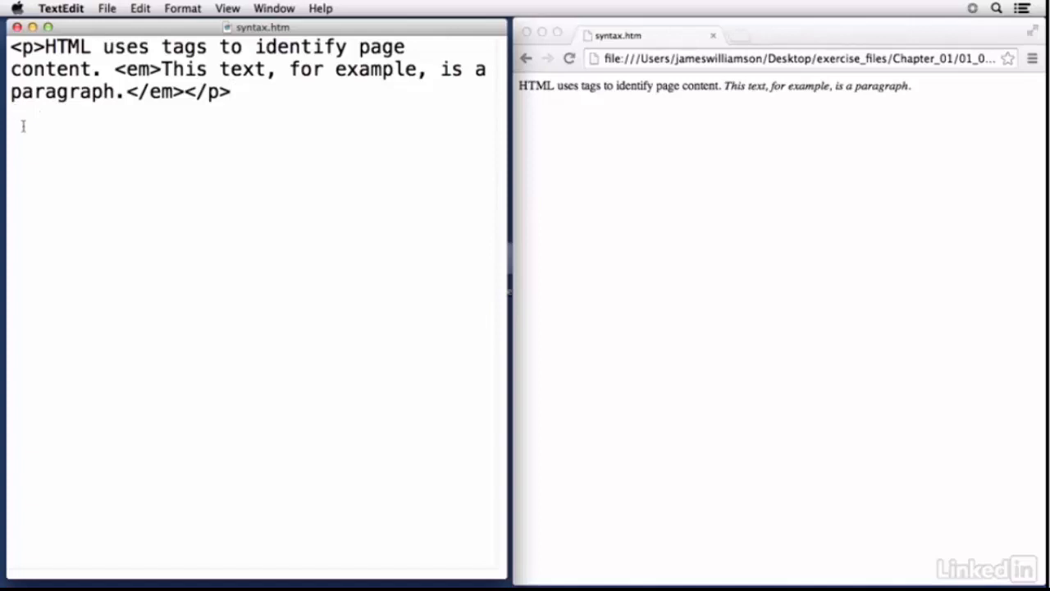
Wrap the word paragraph in <strong> tags, moving the closing tag before </em>.
type("<strong>")
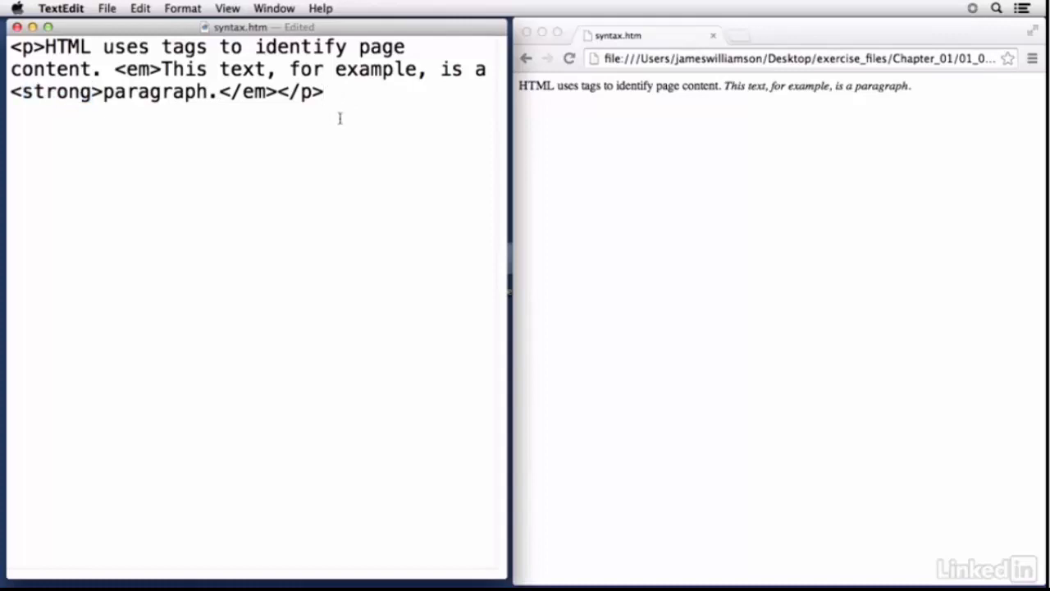
type("</st")
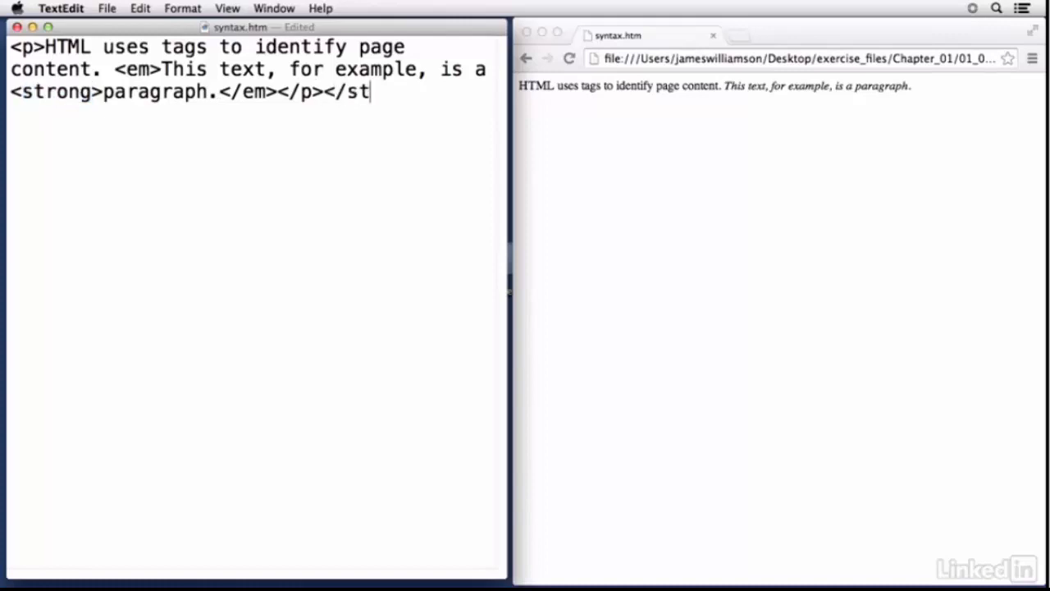
type("rong>")
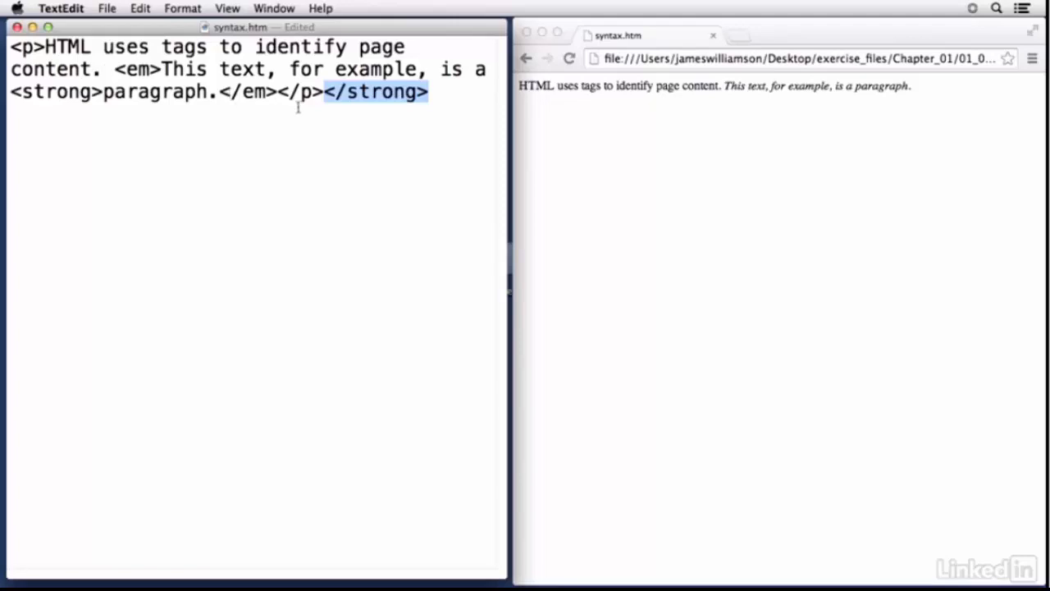
key("Delete")
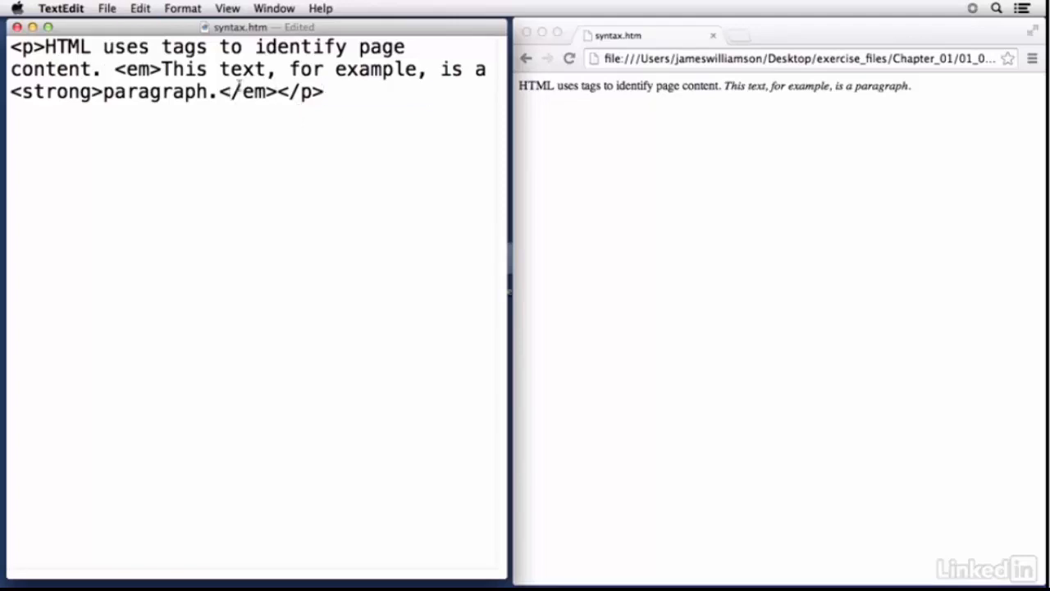
type("</strong></")
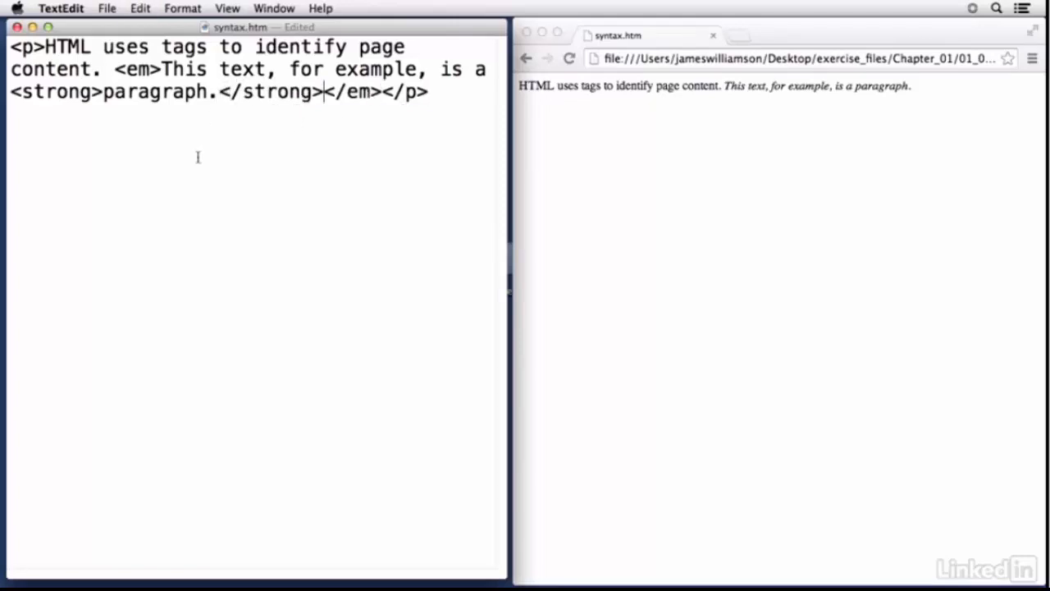
mouse_move(271, 98)
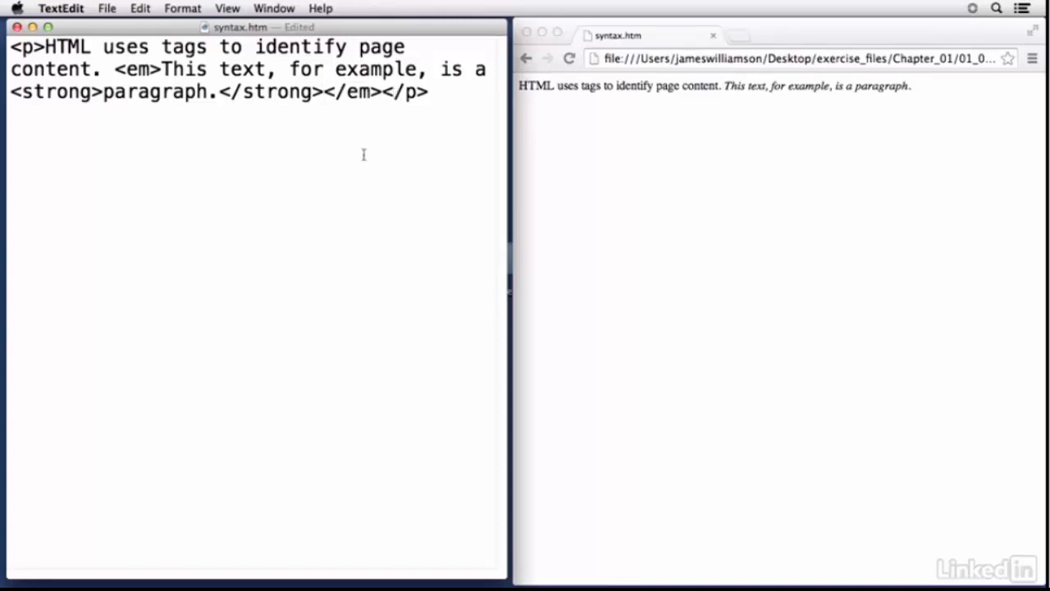
Save the file with the nested strong tags and return to the source document.
key("cmd+s")
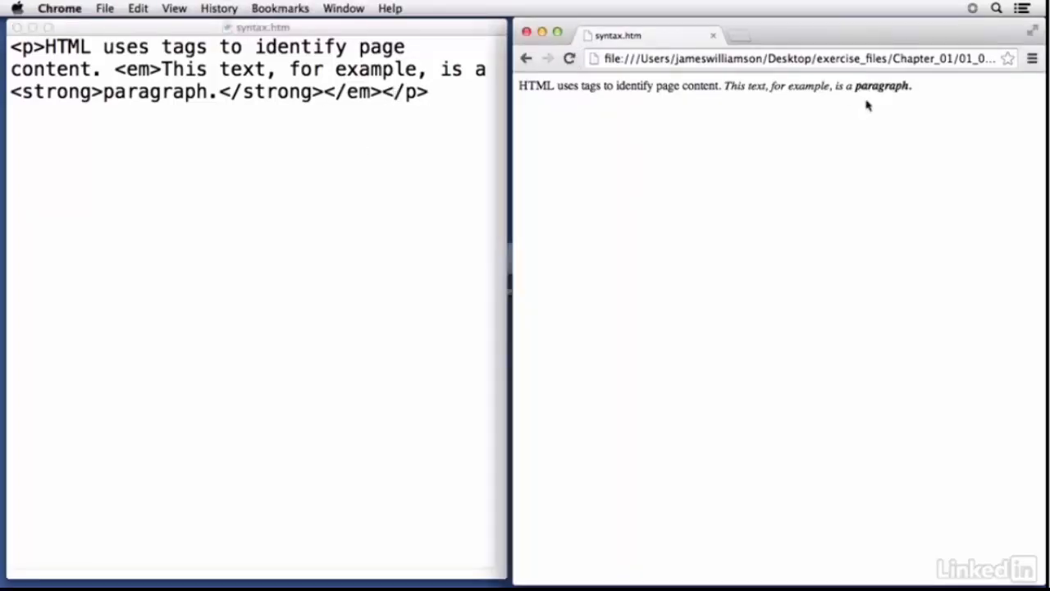
mouse_move(572, 167)
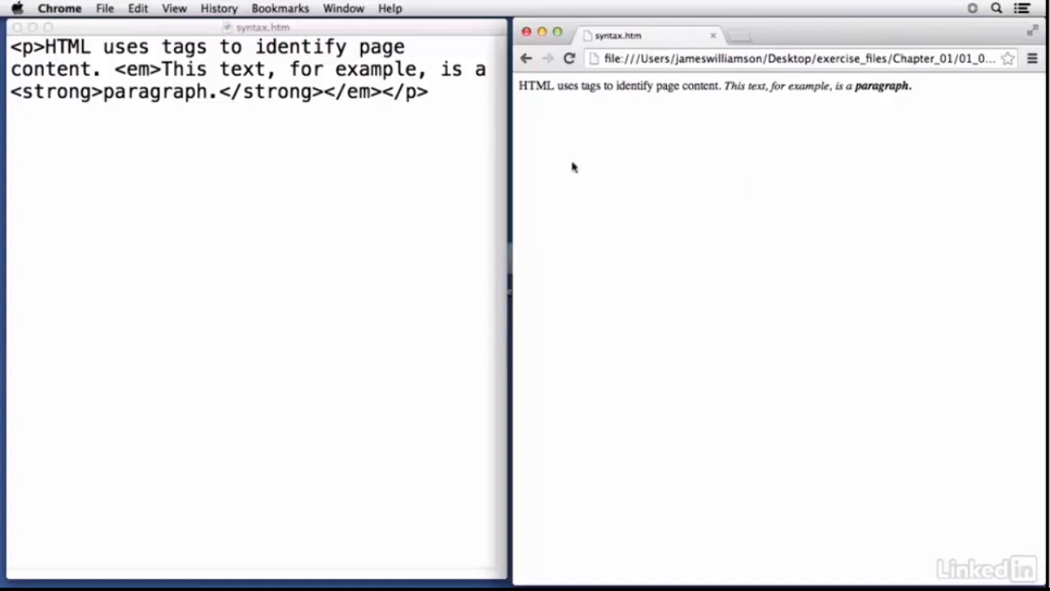
left_click(247, 91)
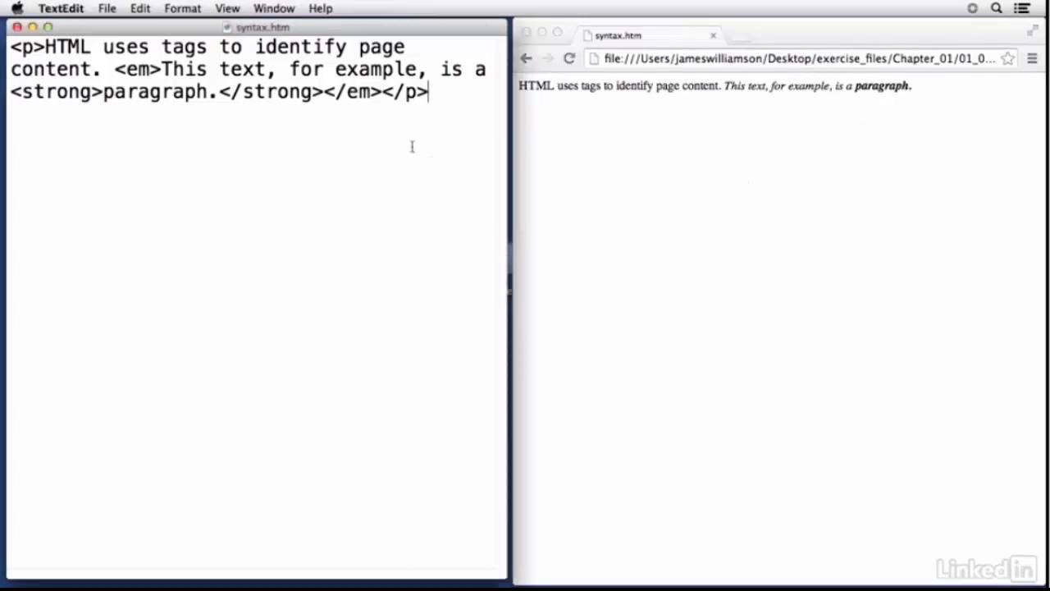